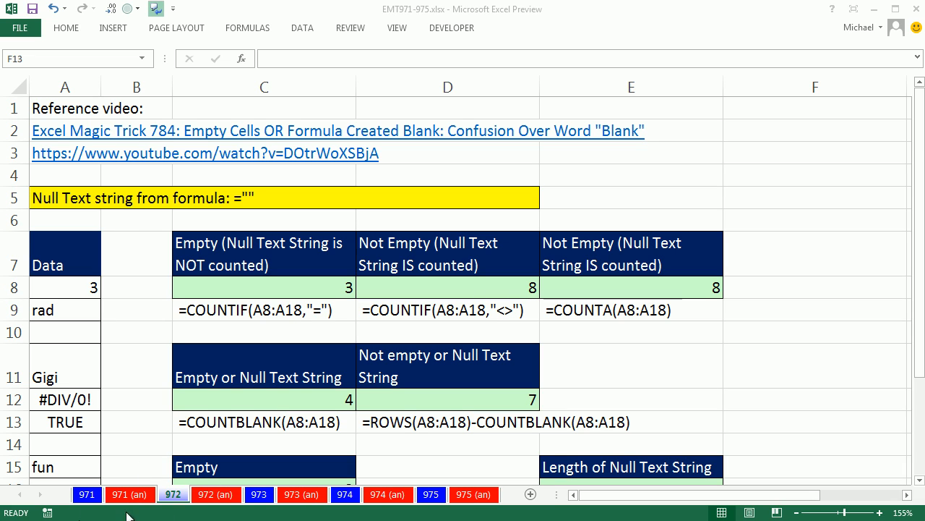
{"action": "mouse_move", "coordinate": [431, 23]}
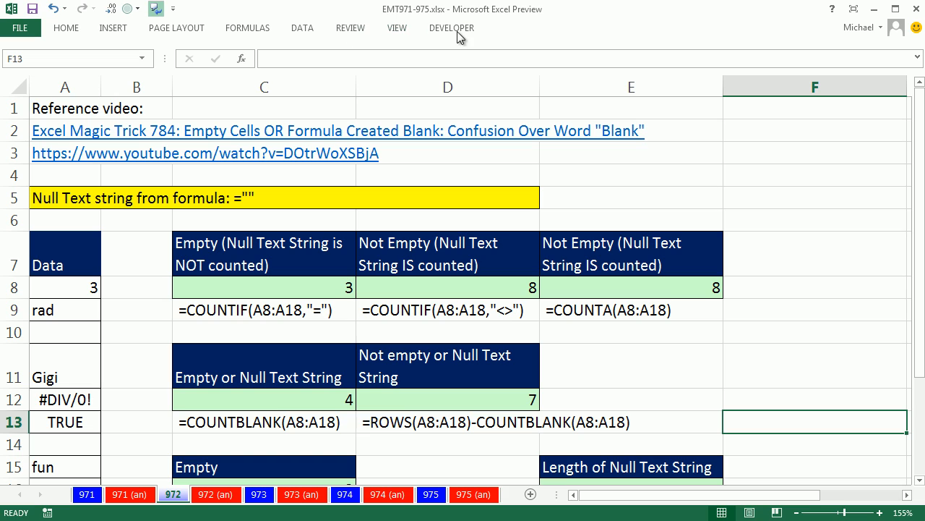
{"action": "mouse_move", "coordinate": [389, 384]}
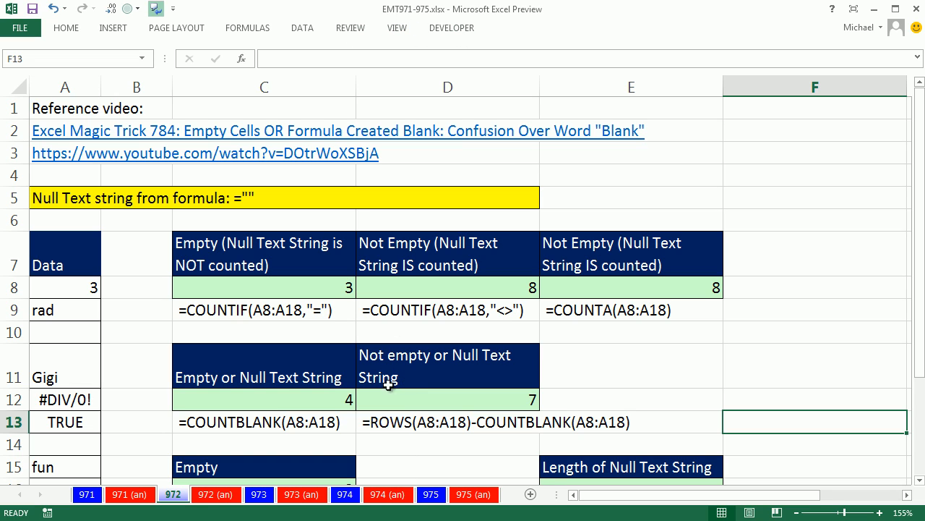
Enter =LEN(A18) in E16 to show the null text string's length as 0, then begin clearing the old counts.
{"action": "left_click", "coordinate": [447, 173]}
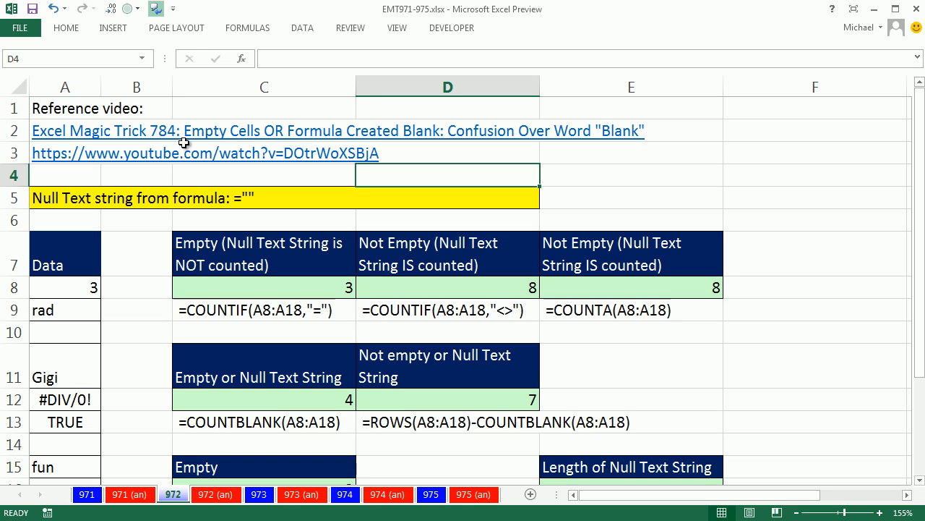
{"action": "mouse_move", "coordinate": [304, 150]}
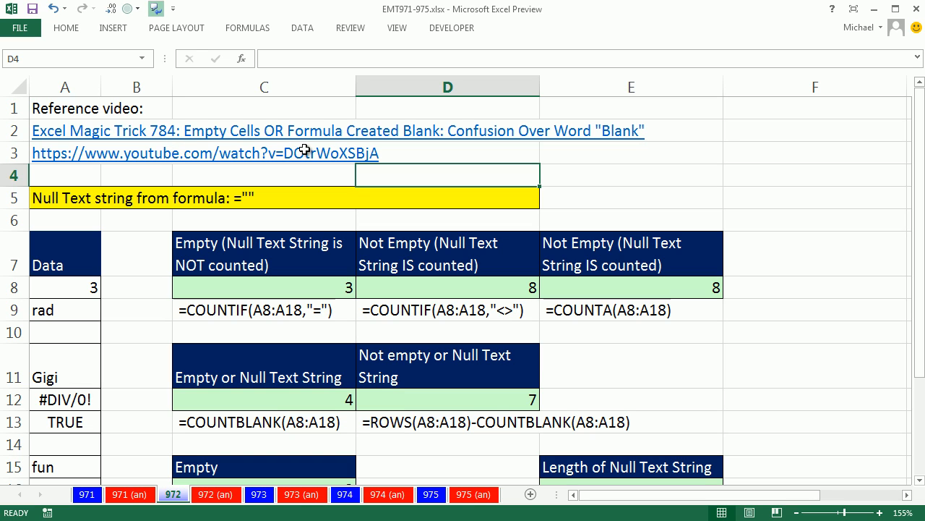
{"action": "mouse_move", "coordinate": [425, 133]}
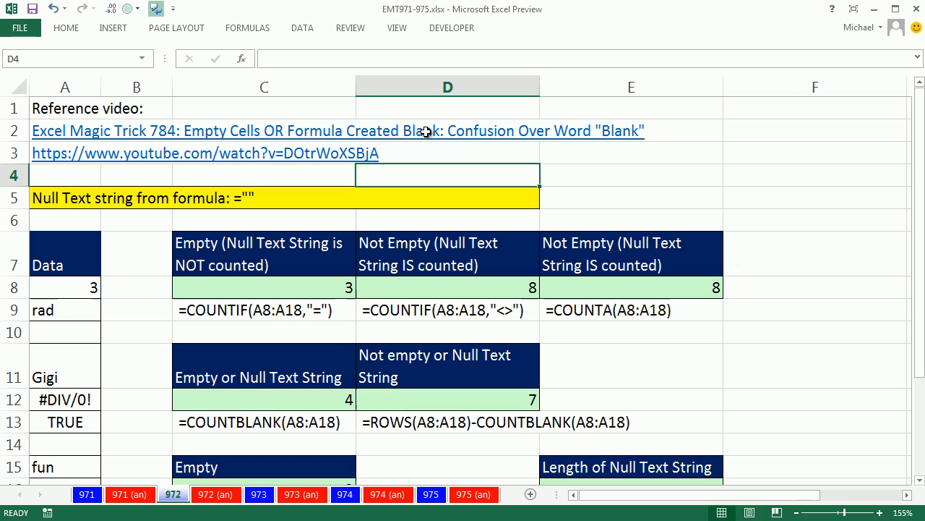
{"action": "mouse_move", "coordinate": [579, 158]}
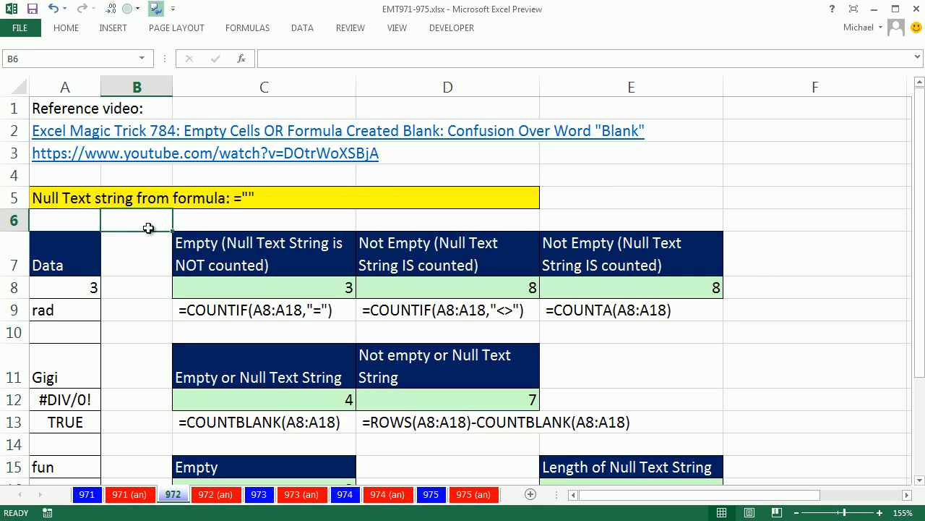
{"action": "mouse_move", "coordinate": [919, 481]}
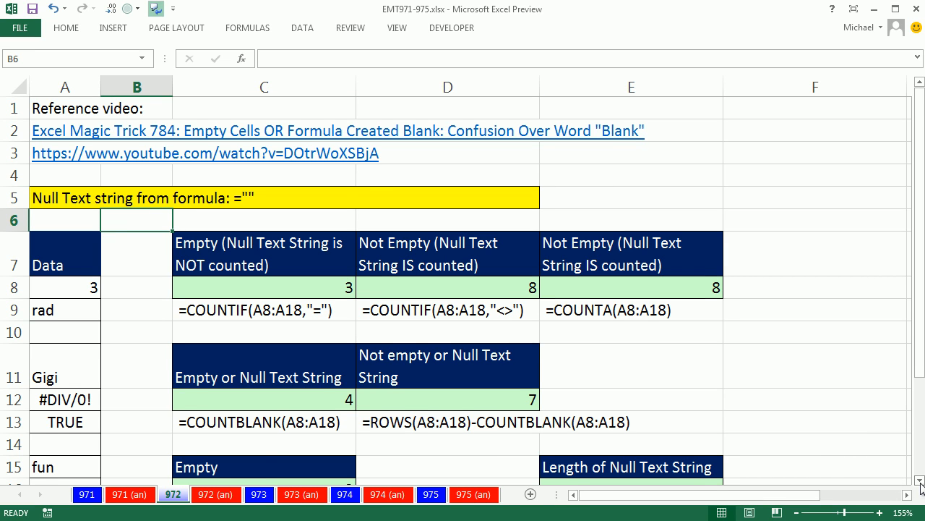
{"action": "scroll", "scroll_direction": "down", "scroll_amount": 3}
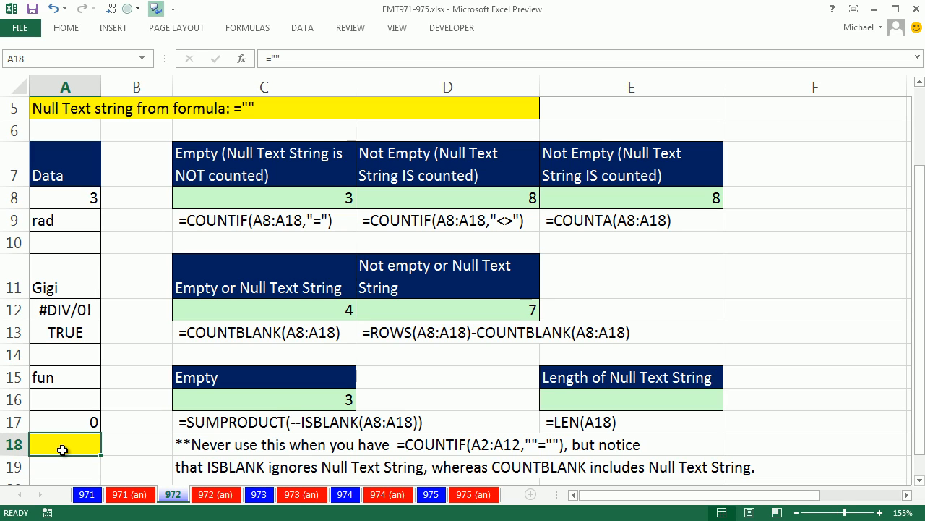
{"action": "mouse_move", "coordinate": [553, 402]}
{"action": "type", "text": "=l"}
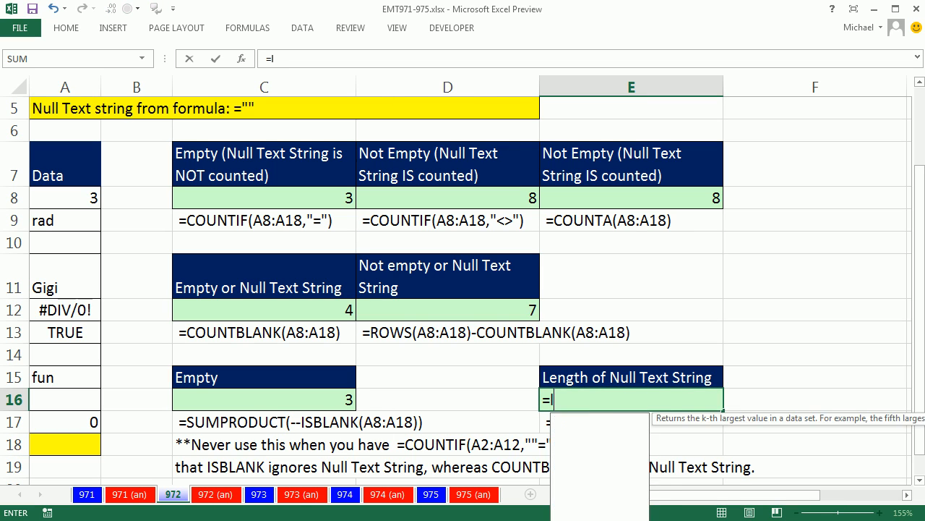
{"action": "type", "text": "LEN(A18"}
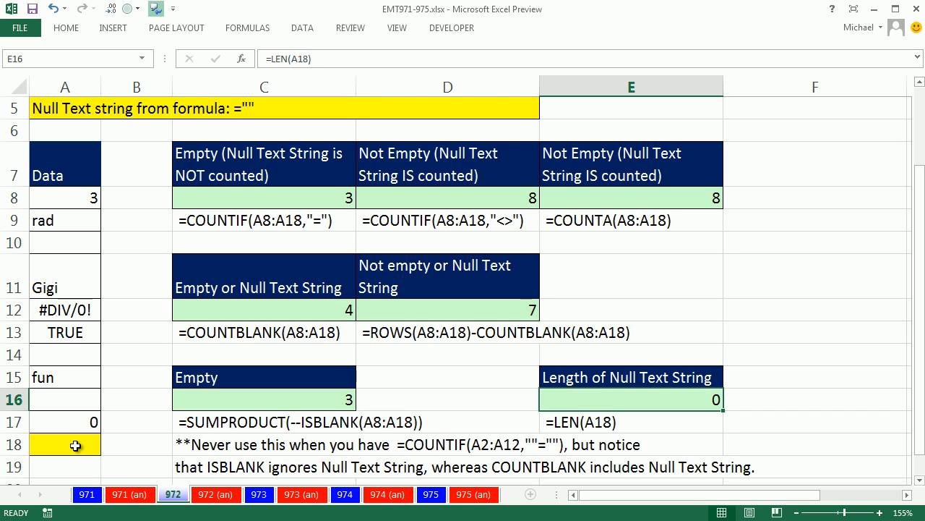
{"action": "left_click", "coordinate": [263, 197]}
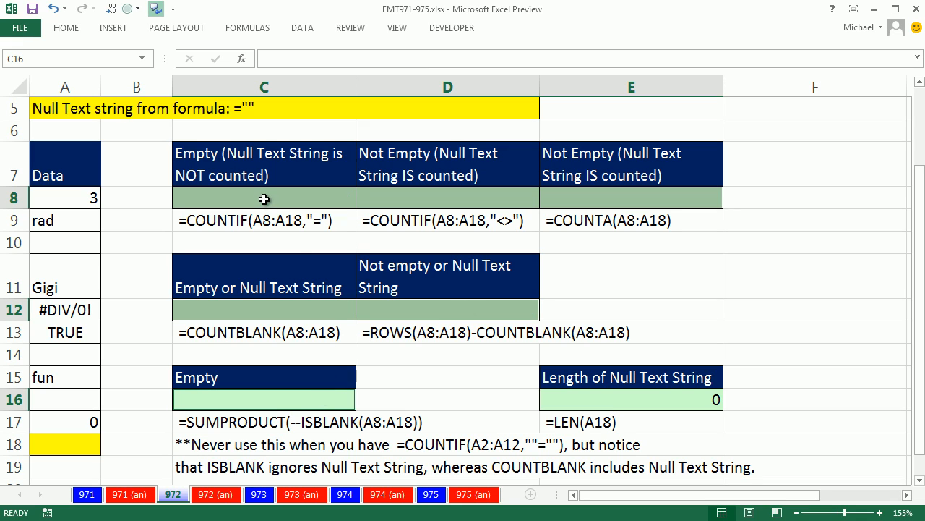
Start a COUNTIF over A8:A18 in C8 to count the truly empty cells.
{"action": "left_click", "coordinate": [263, 197]}
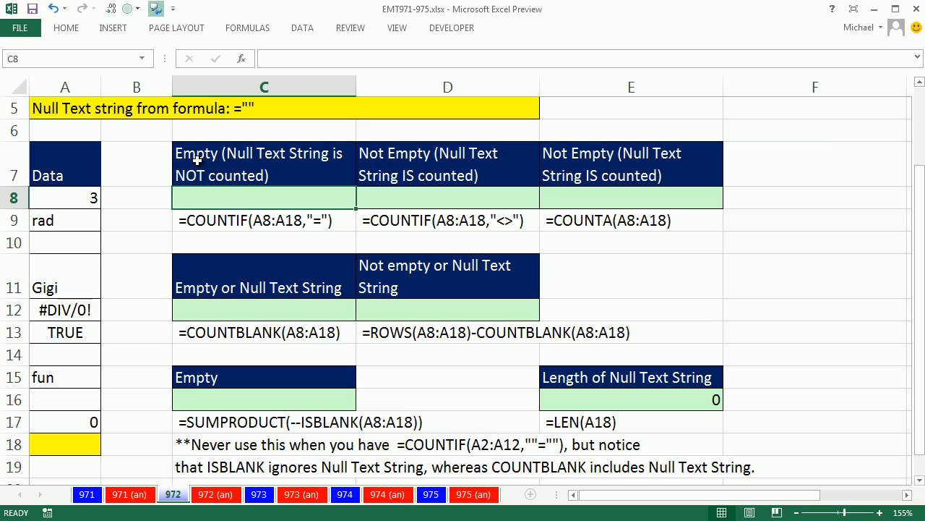
{"action": "mouse_move", "coordinate": [112, 419]}
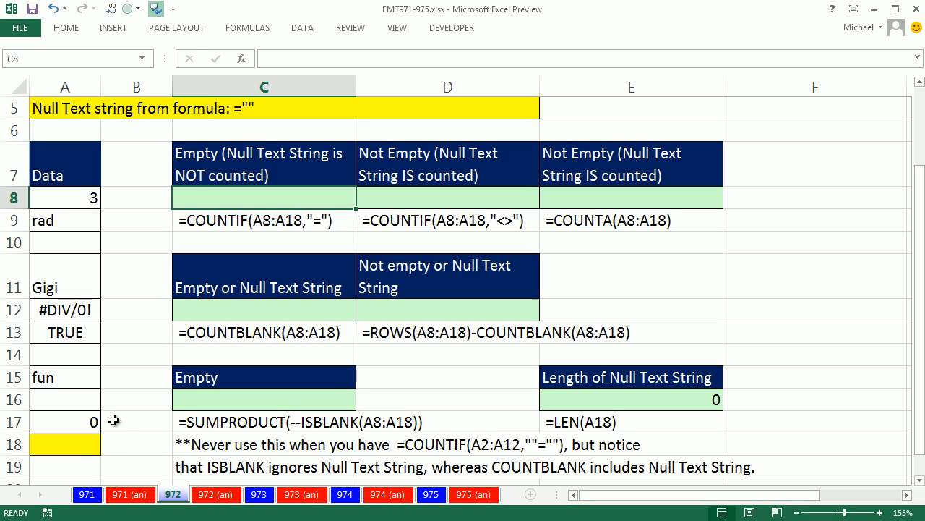
{"action": "mouse_move", "coordinate": [304, 341]}
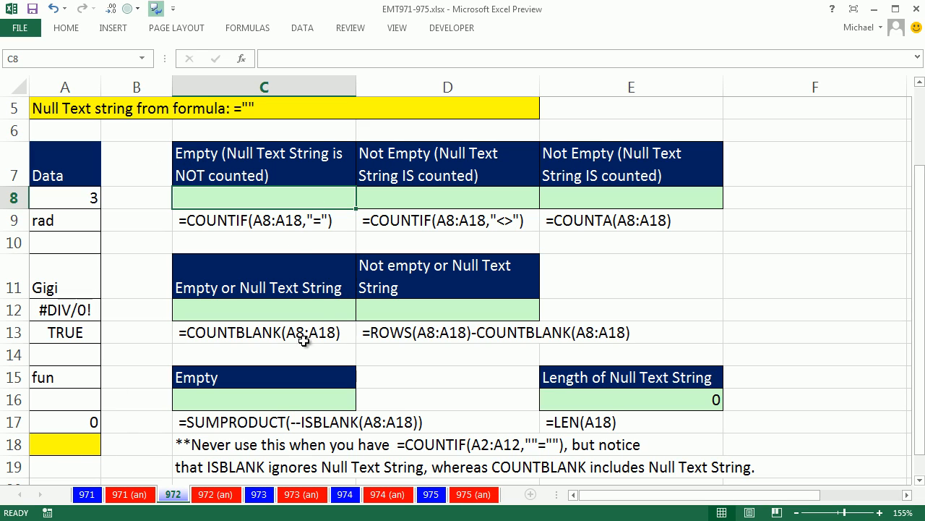
{"action": "type", "text": "=coun"}
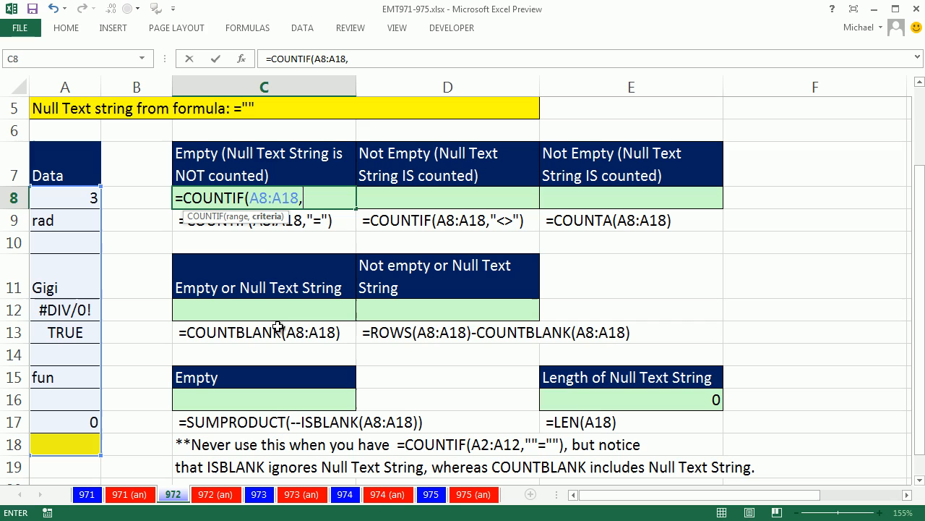
{"action": "mouse_move", "coordinate": [272, 253]}
{"action": "type", "text": "\"=\")"}
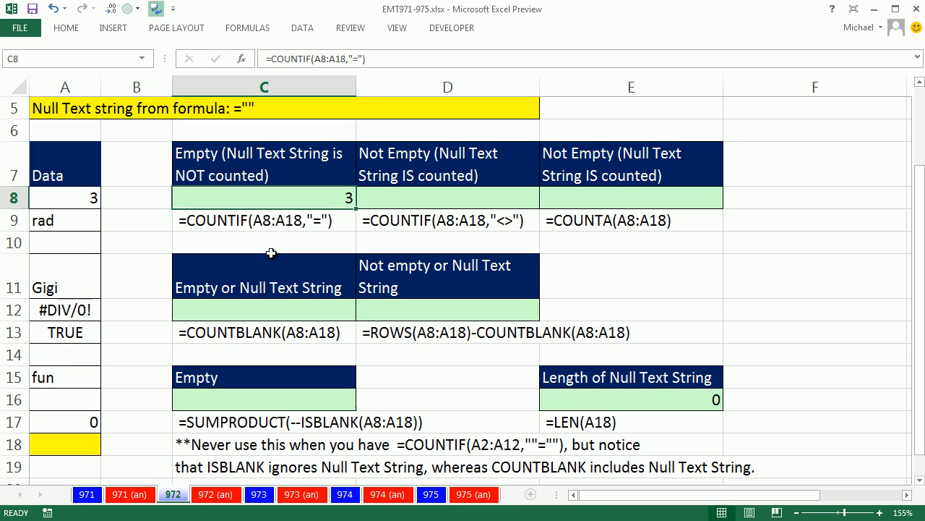
{"action": "mouse_move", "coordinate": [254, 312]}
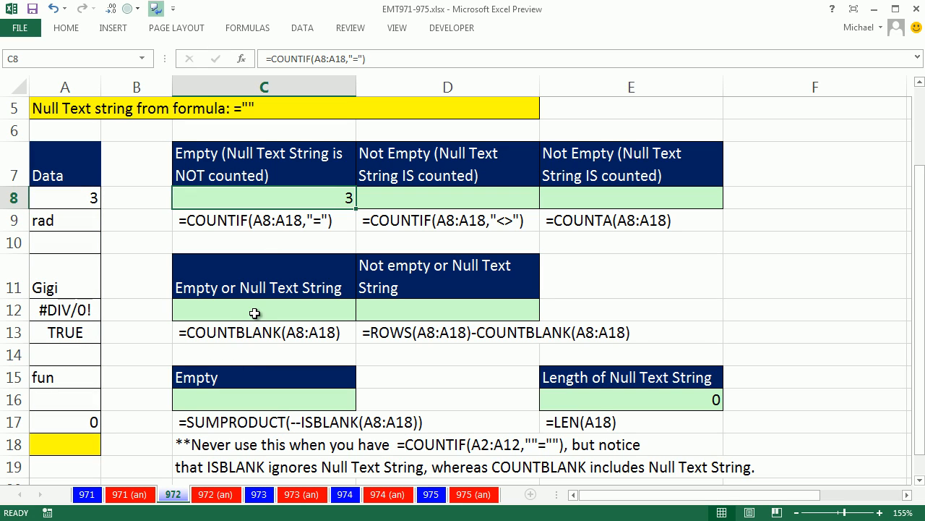
Enter =COUNTBLANK(A8:A18) in C12, returning 4, and reopen it to show its range.
{"action": "left_click", "coordinate": [263, 310]}
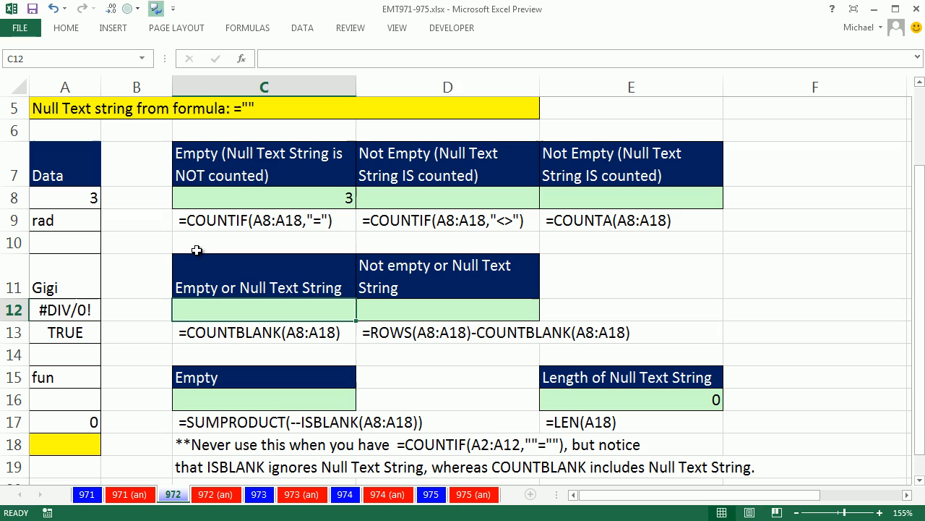
{"action": "mouse_move", "coordinate": [321, 272]}
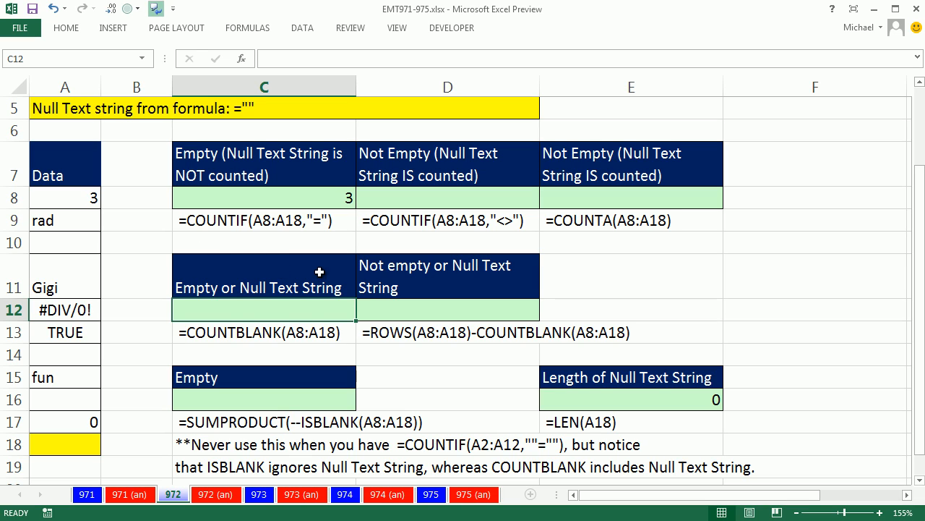
{"action": "mouse_move", "coordinate": [319, 272]}
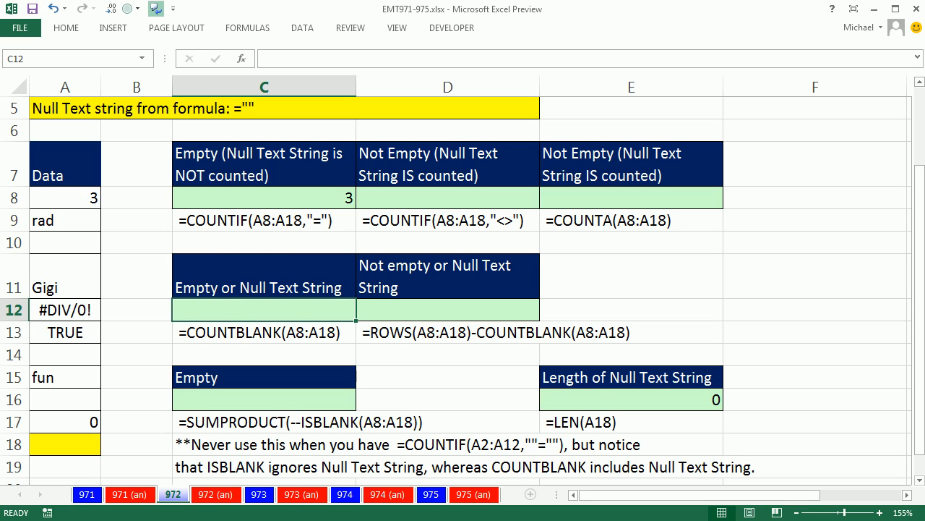
{"action": "type", "text": "="}
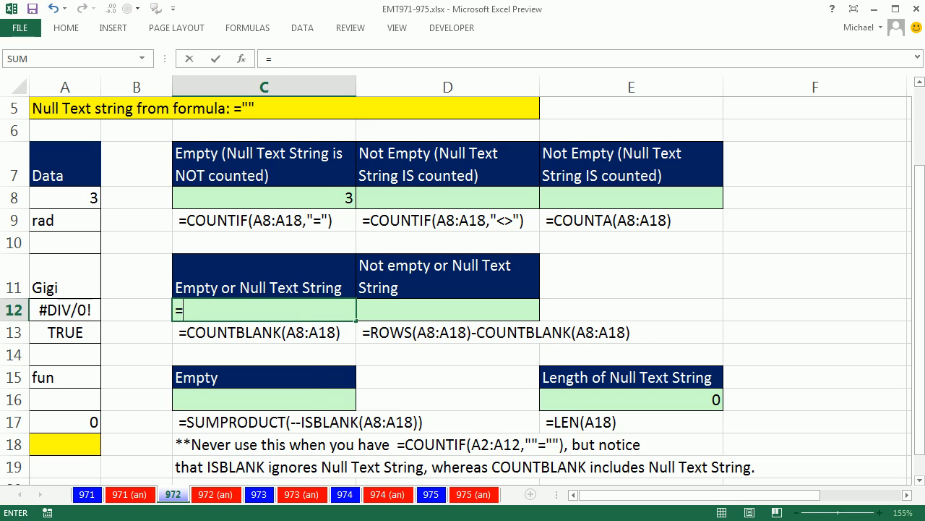
{"action": "type", "text": "co"}
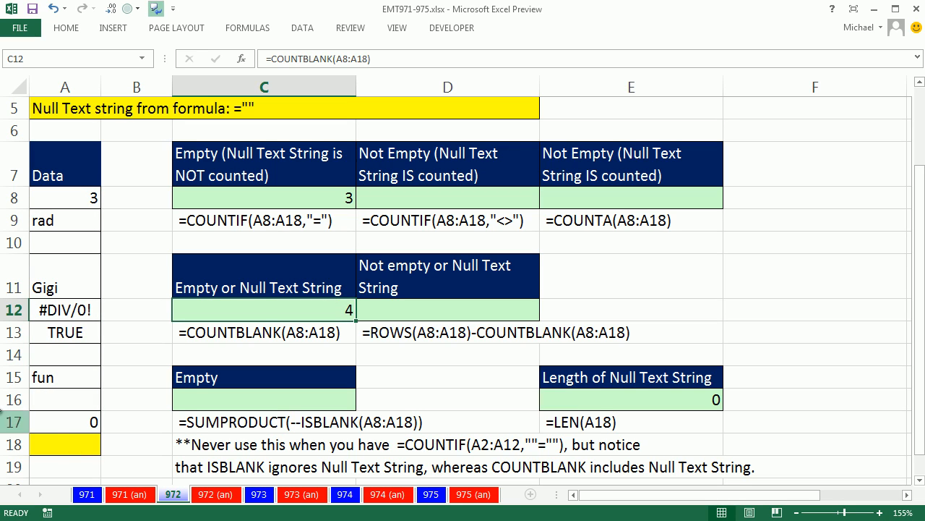
{"action": "mouse_move", "coordinate": [263, 338]}
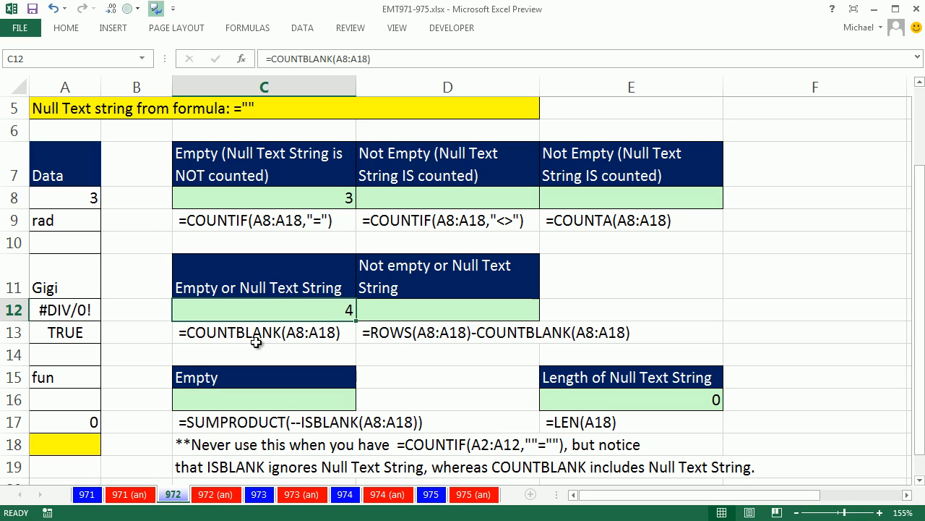
{"action": "double_click", "coordinate": [263, 310]}
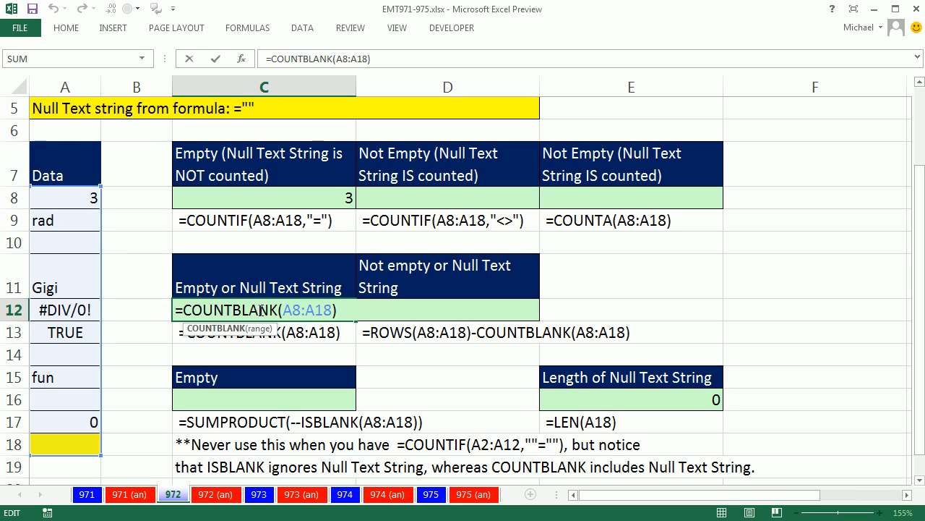
{"action": "mouse_move", "coordinate": [280, 324]}
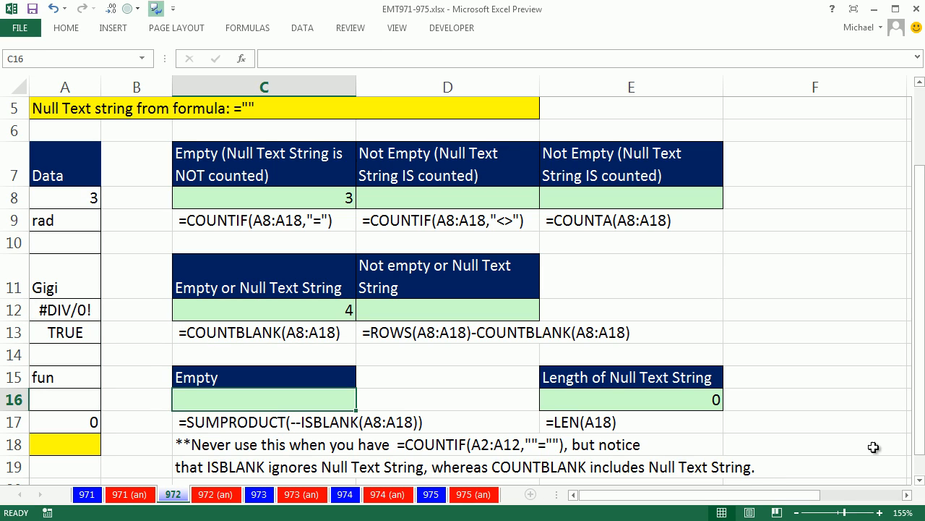
Begin =ISBLANK( in C16 over A8:A18 to test each cell for TRUE/FALSE emptiness.
{"action": "type", "text": "=isb"}
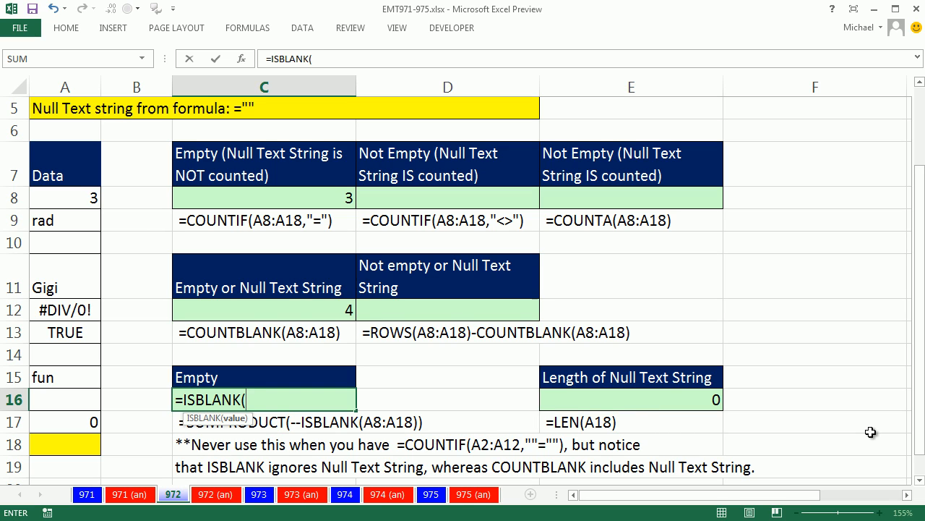
{"action": "mouse_move", "coordinate": [600, 370]}
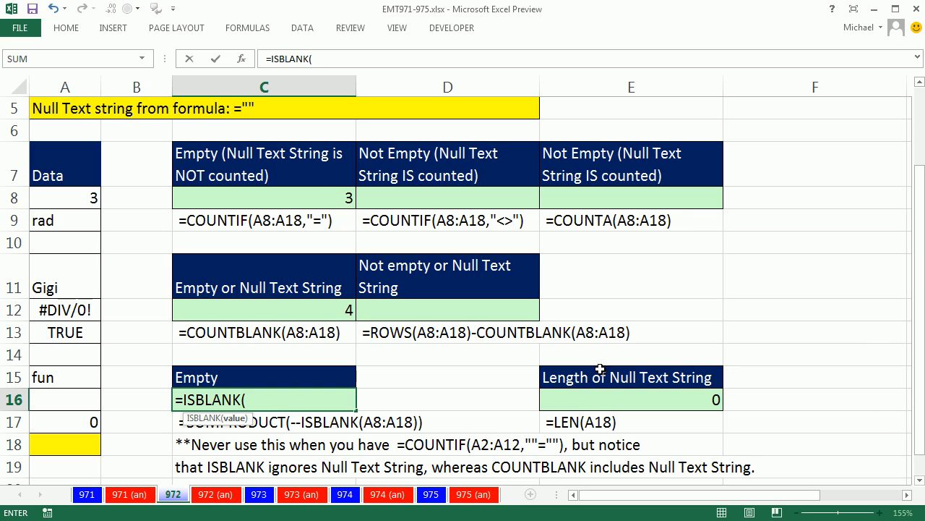
{"action": "mouse_move", "coordinate": [233, 342]}
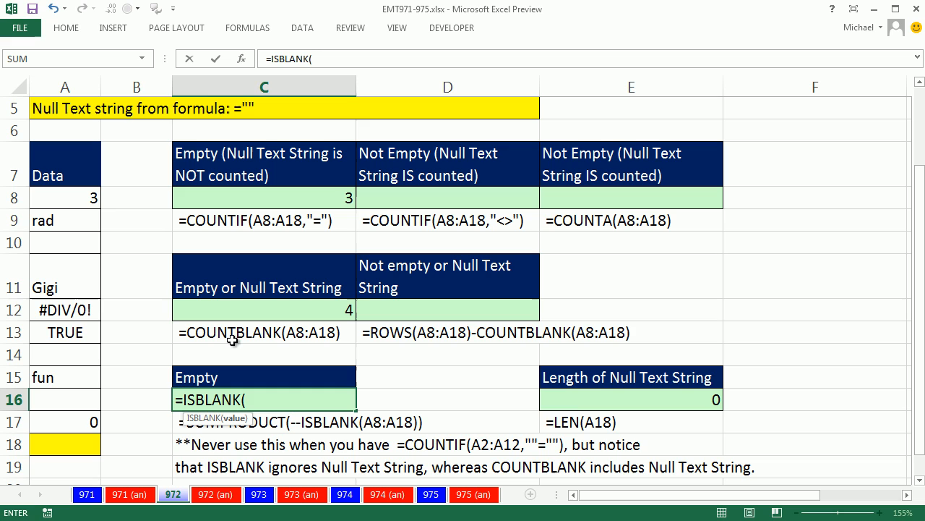
{"action": "left_click_drag", "start_coordinate": [65, 196], "coordinate": [65, 445]}
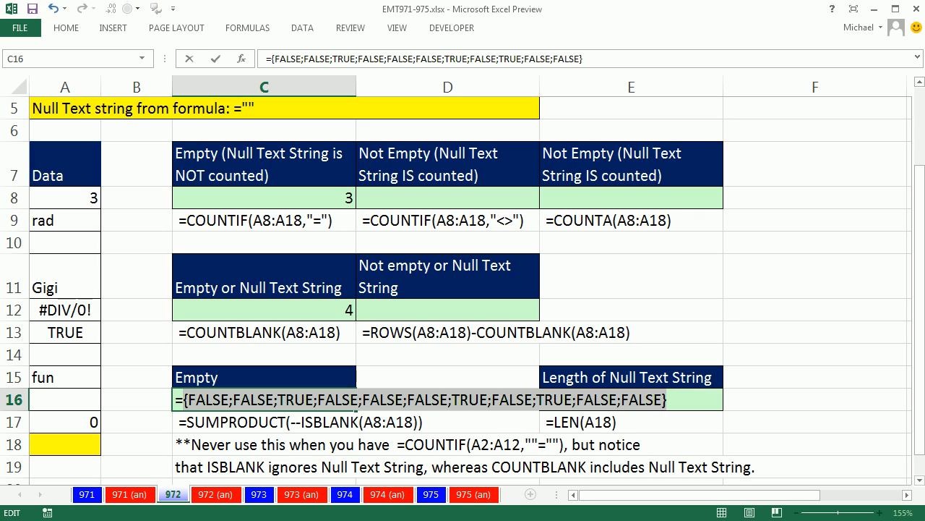
{"action": "mouse_move", "coordinate": [289, 360]}
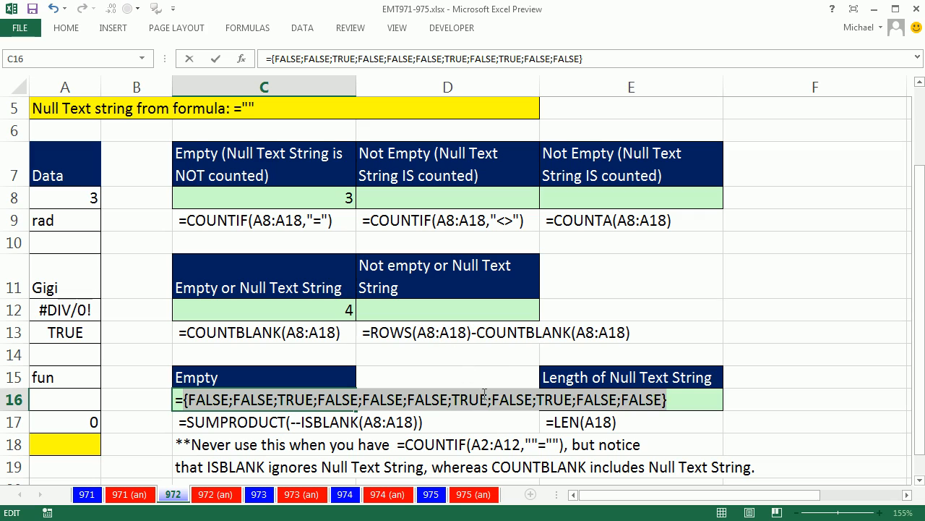
{"action": "mouse_move", "coordinate": [561, 387]}
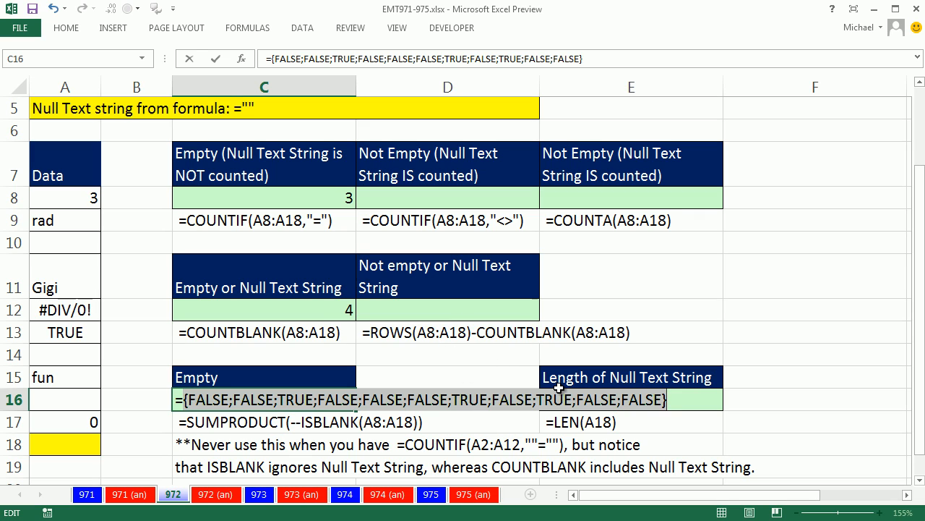
{"action": "mouse_move", "coordinate": [431, 333]}
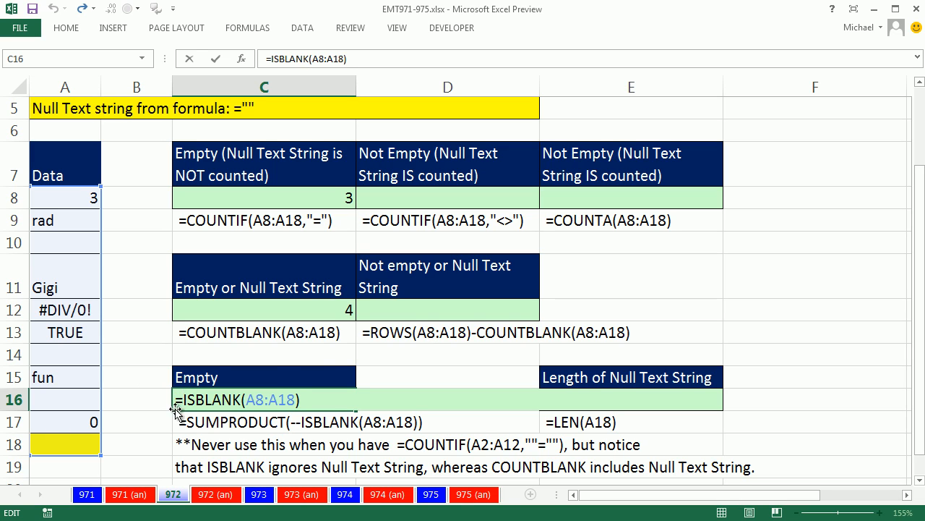
{"action": "mouse_move", "coordinate": [173, 495]}
{"action": "type", "text": "SUMPRODUCT(--"}
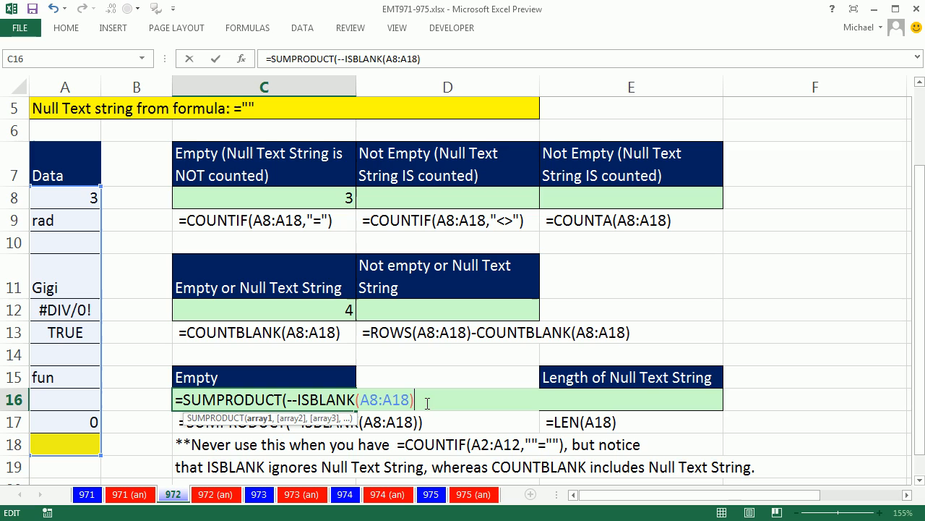
{"action": "mouse_move", "coordinate": [306, 422]}
{"action": "type", "text": ")"}
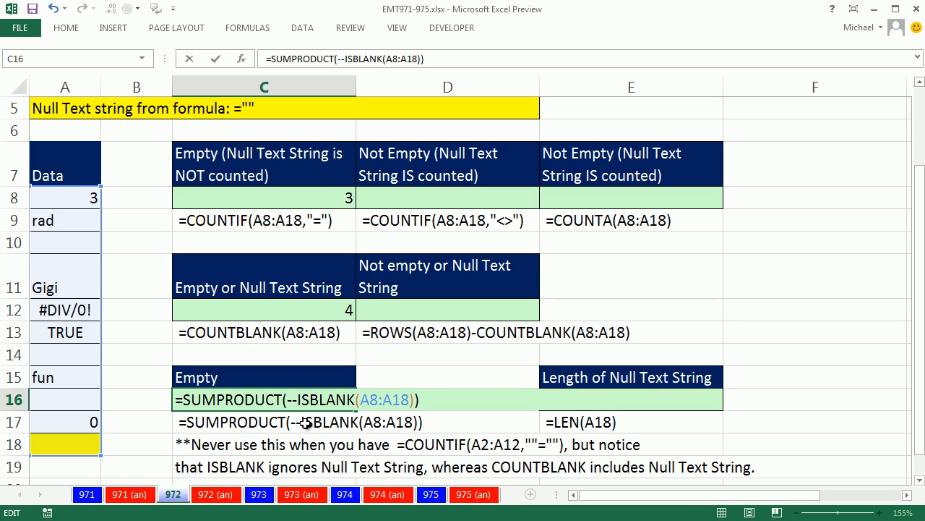
{"action": "mouse_move", "coordinate": [260, 338]}
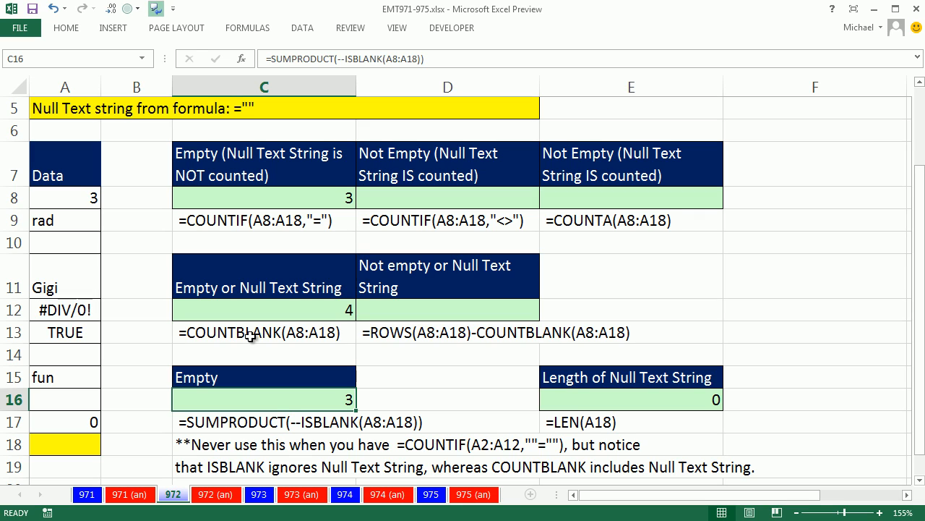
{"action": "mouse_move", "coordinate": [202, 301]}
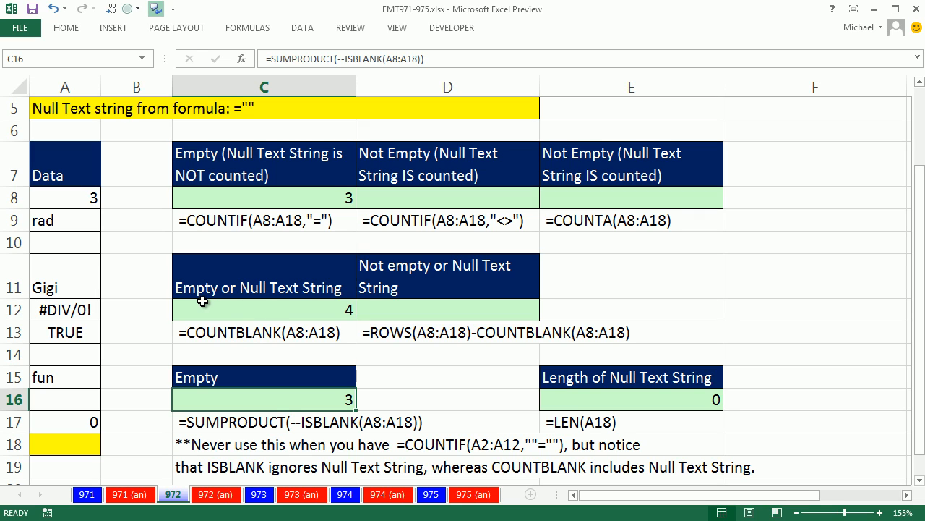
{"action": "mouse_move", "coordinate": [262, 261]}
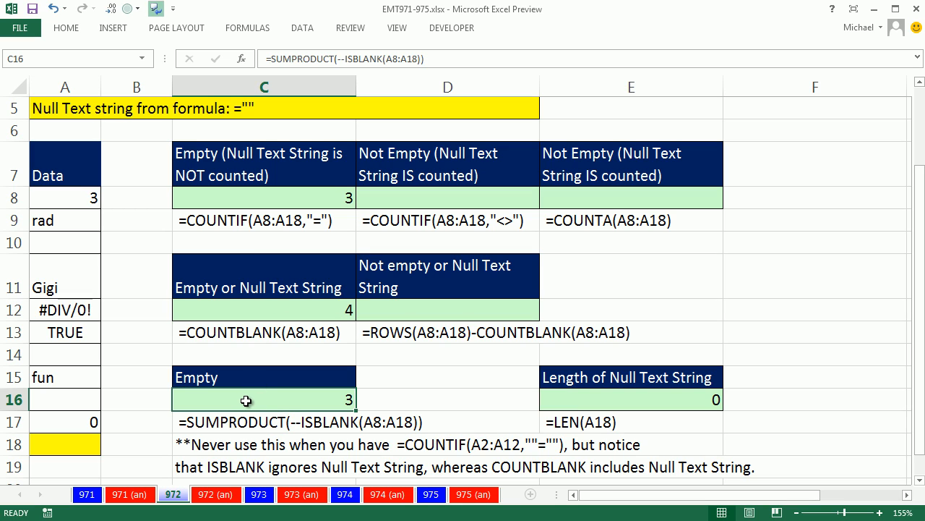
{"action": "mouse_move", "coordinate": [272, 193]}
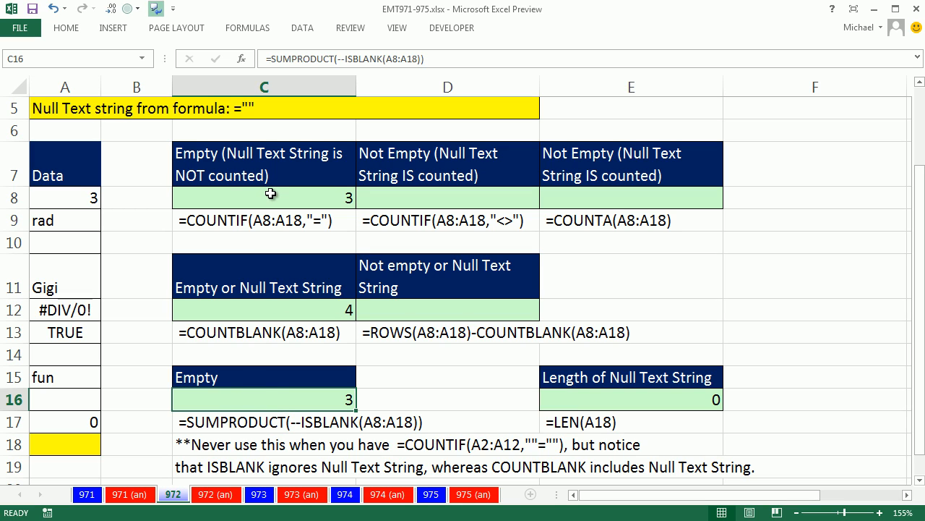
Move to D8 for the not-empty count after comparing the 3 and 4 results.
{"action": "left_click", "coordinate": [263, 196]}
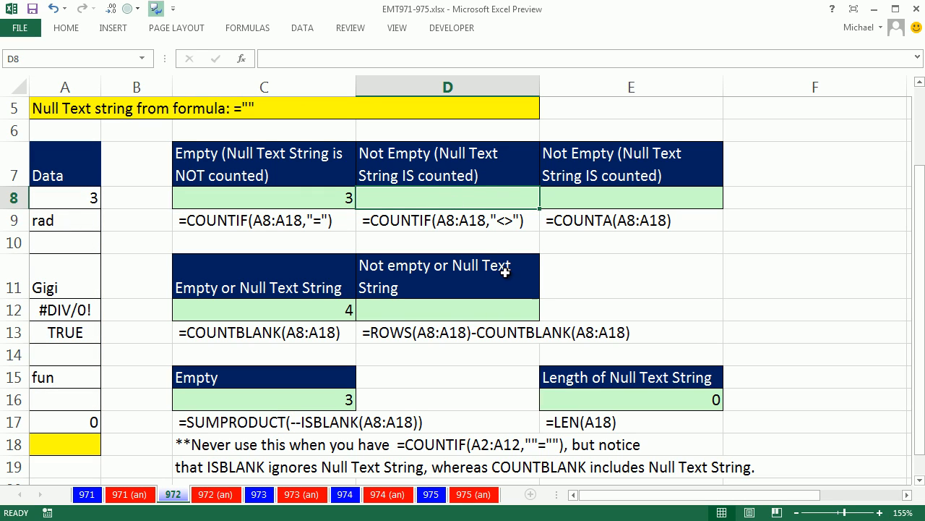
{"action": "mouse_move", "coordinate": [456, 125]}
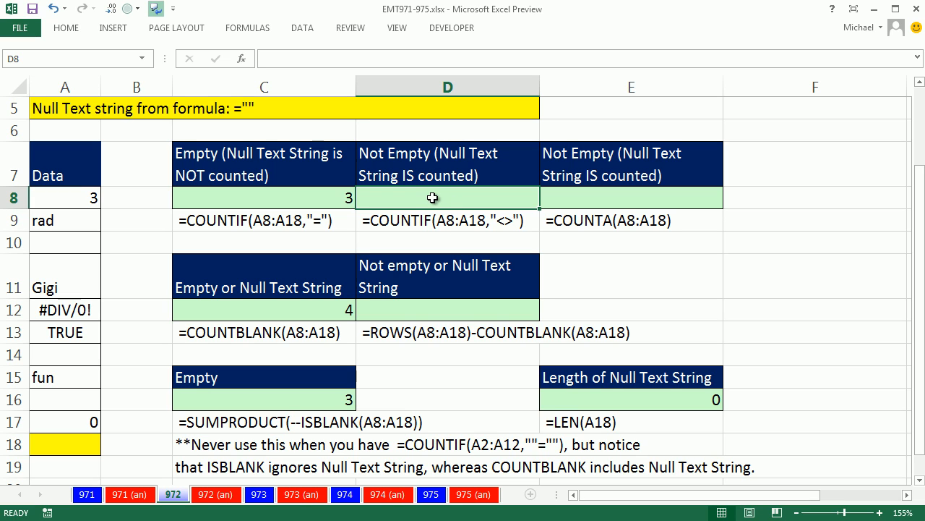
Enter =COUNTIF(A8:A18,"<>") in D8 to count non-empty cells including null text strings.
{"action": "type", "text": "=cou"}
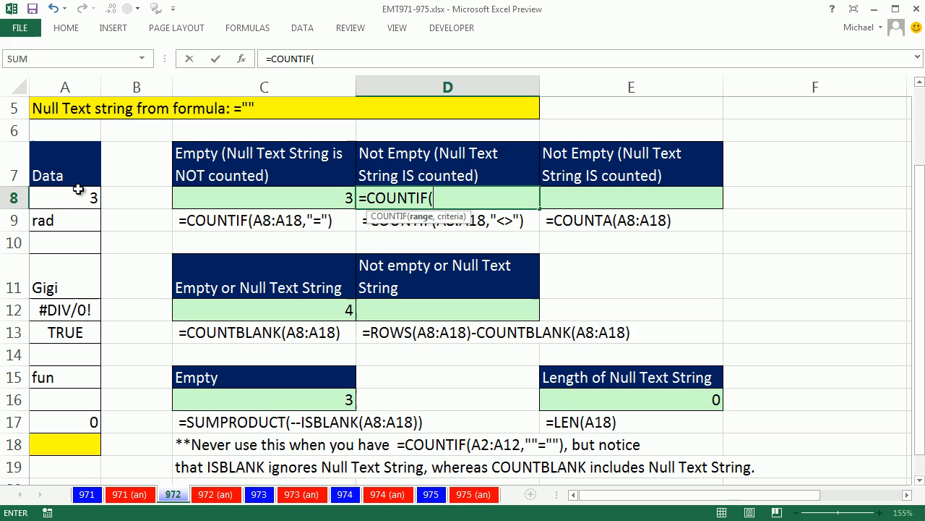
{"action": "left_click_drag", "start_coordinate": [65, 197], "coordinate": [65, 446]}
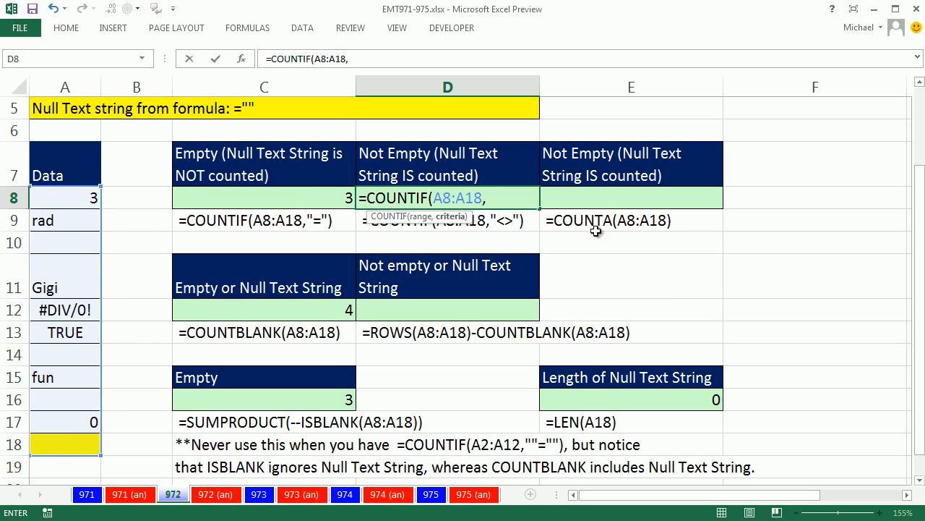
{"action": "type", "text": "\""}
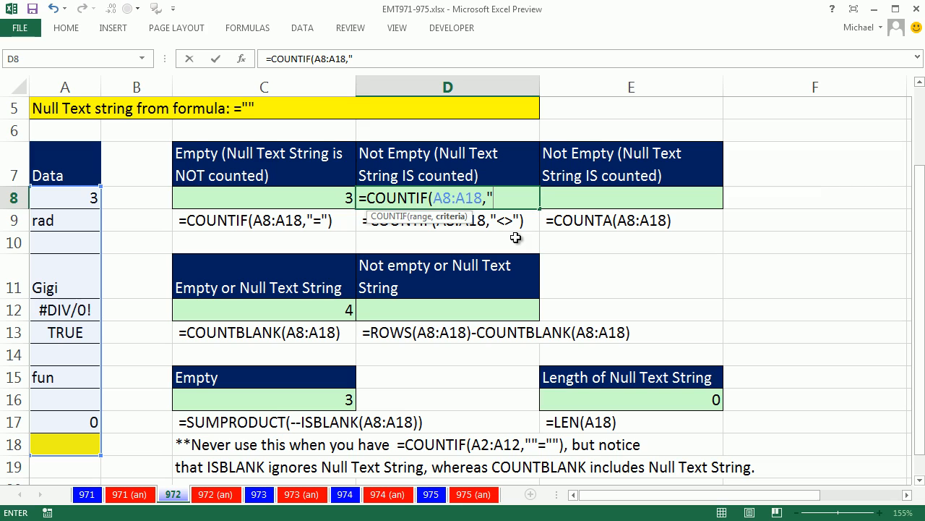
{"action": "type", "text": "<>\")"}
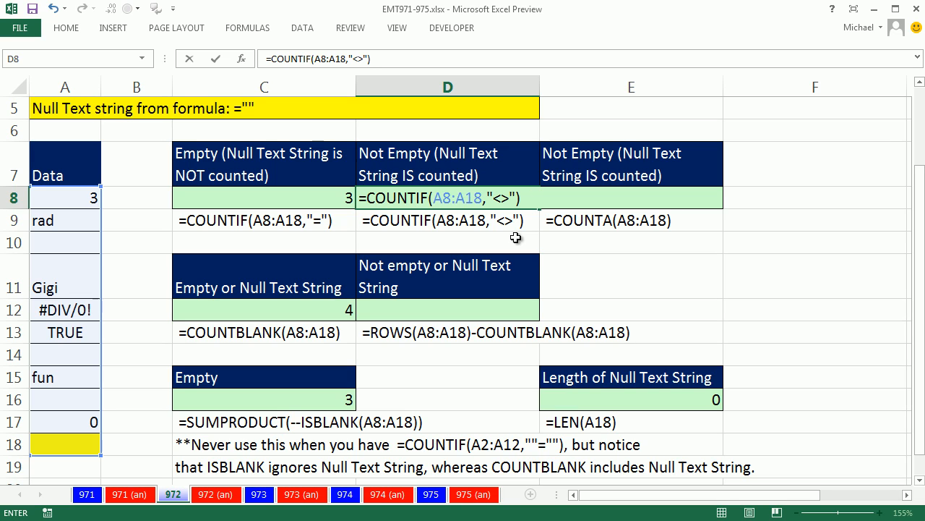
{"action": "mouse_move", "coordinate": [55, 455]}
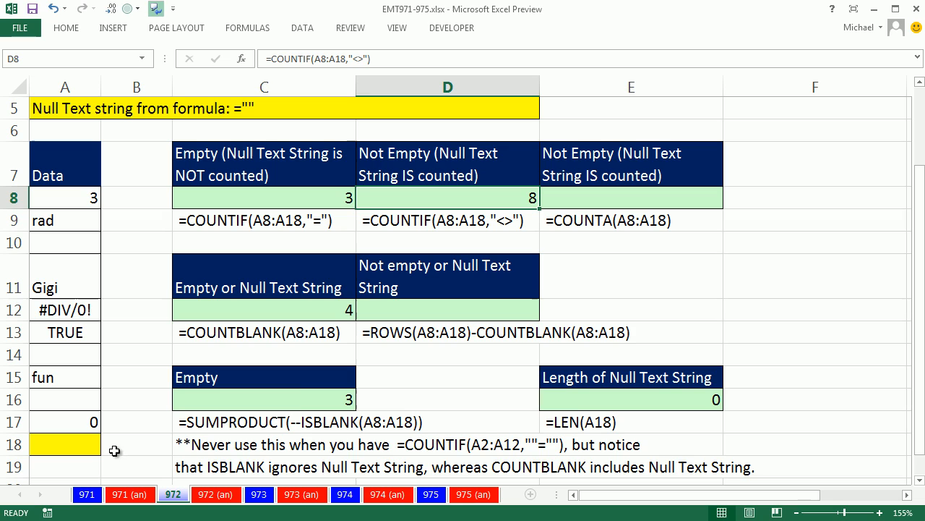
{"action": "mouse_move", "coordinate": [630, 196]}
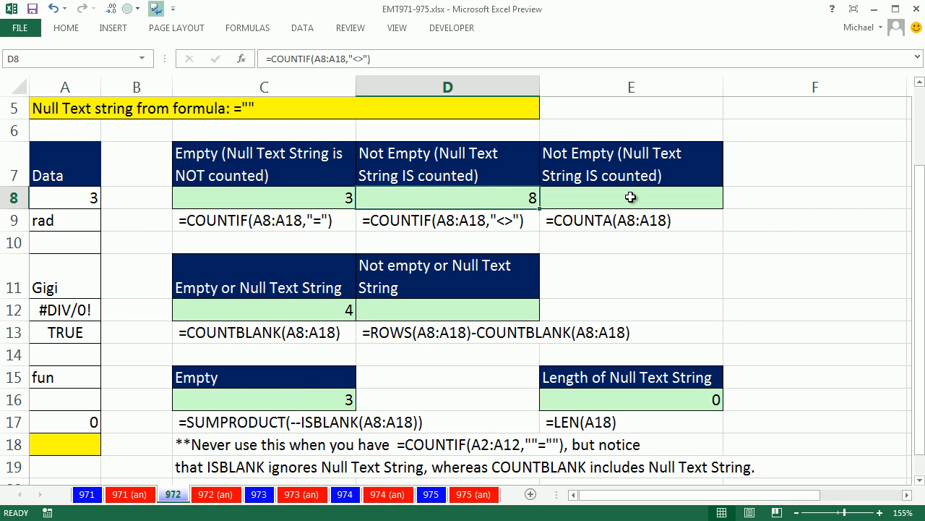
Start =COUNTA( in E8 to count the non-empty cells of A8:A18.
{"action": "left_click", "coordinate": [631, 197]}
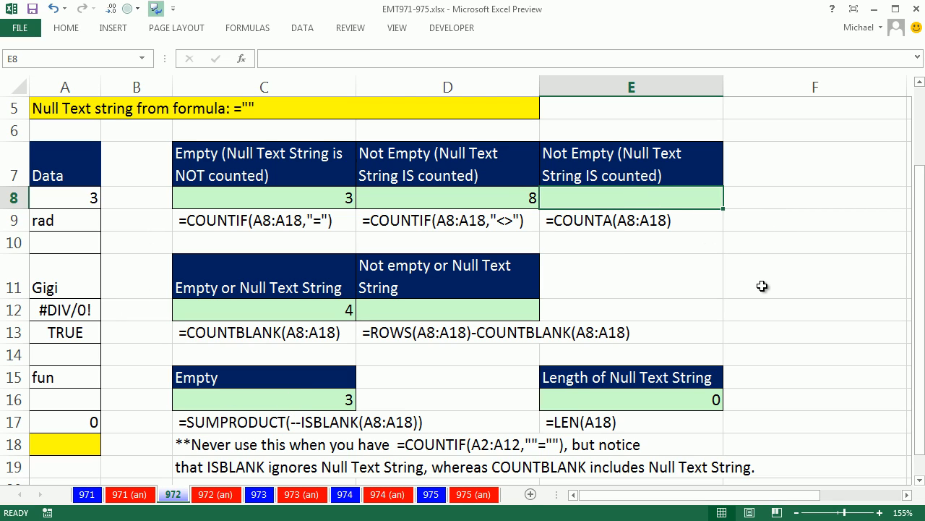
{"action": "type", "text": "=counta"}
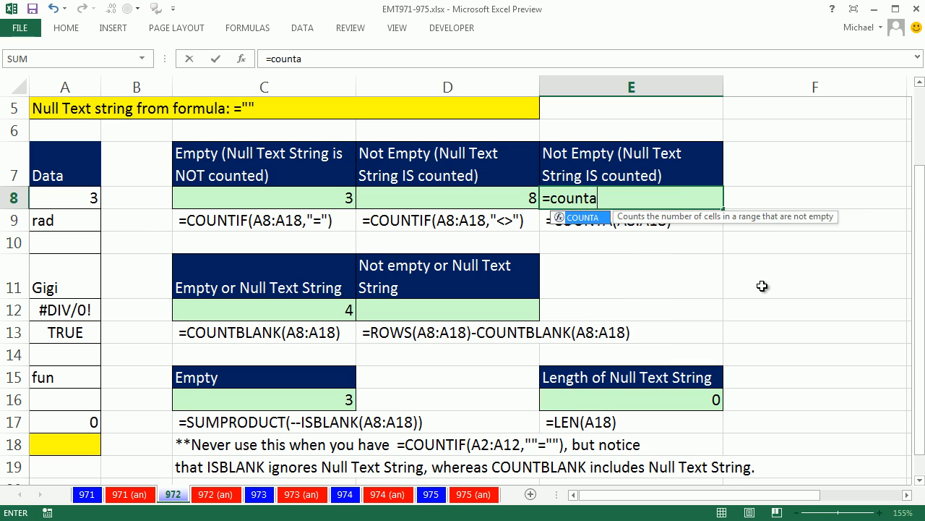
{"action": "type", "text": "("}
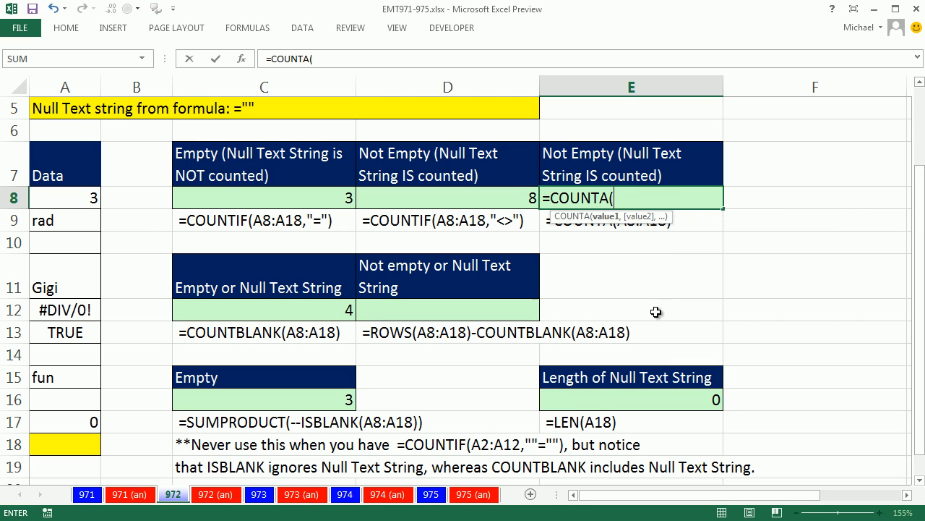
{"action": "mouse_move", "coordinate": [107, 216]}
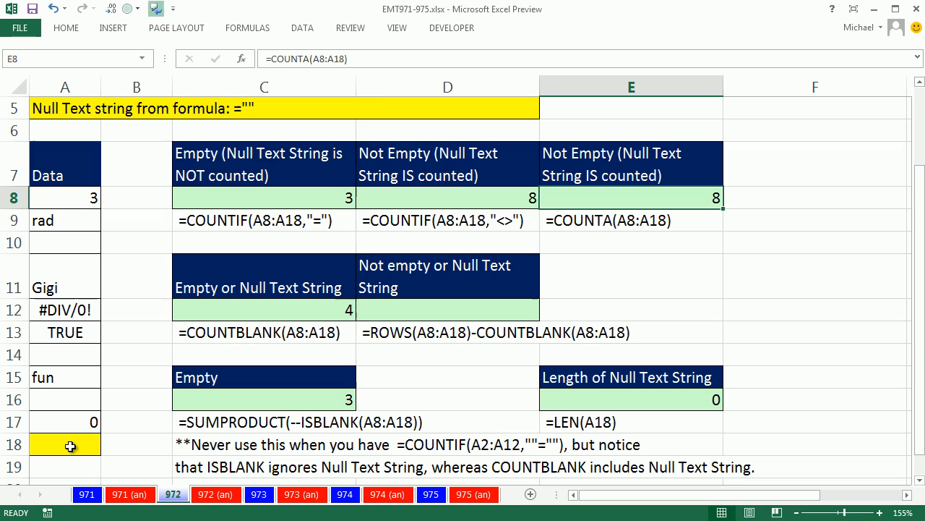
{"action": "mouse_move", "coordinate": [240, 302]}
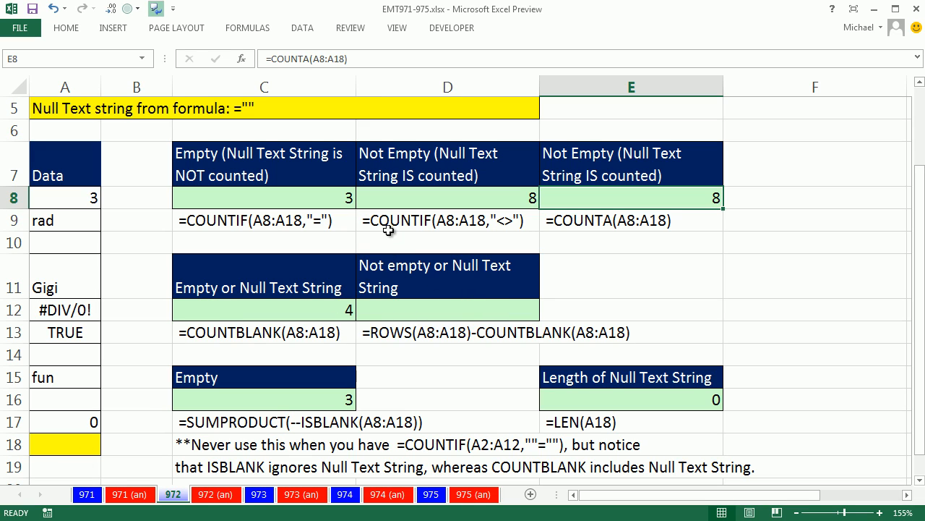
{"action": "mouse_move", "coordinate": [428, 240]}
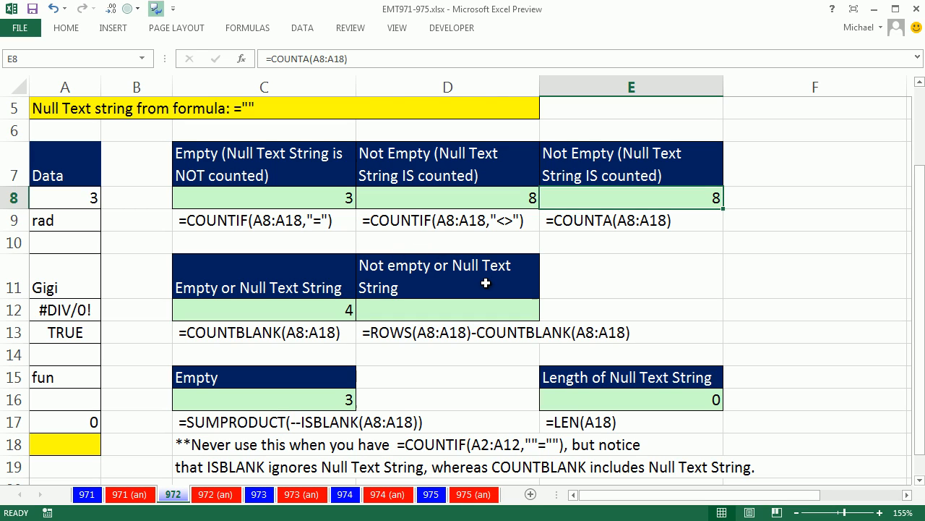
{"action": "mouse_move", "coordinate": [414, 286]}
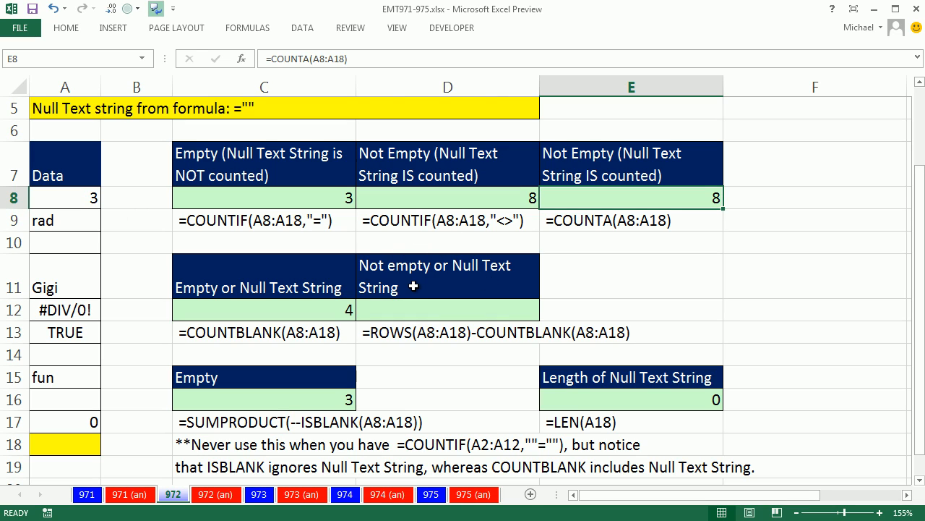
Reword the D11 heading to "Not empty (don't count Null Text String)".
{"action": "left_click", "coordinate": [447, 275]}
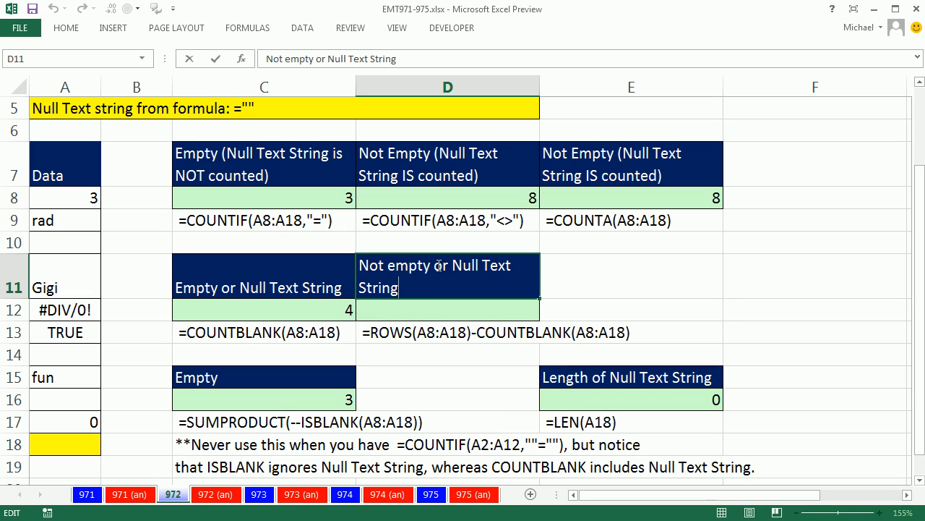
{"action": "double_click", "coordinate": [434, 264]}
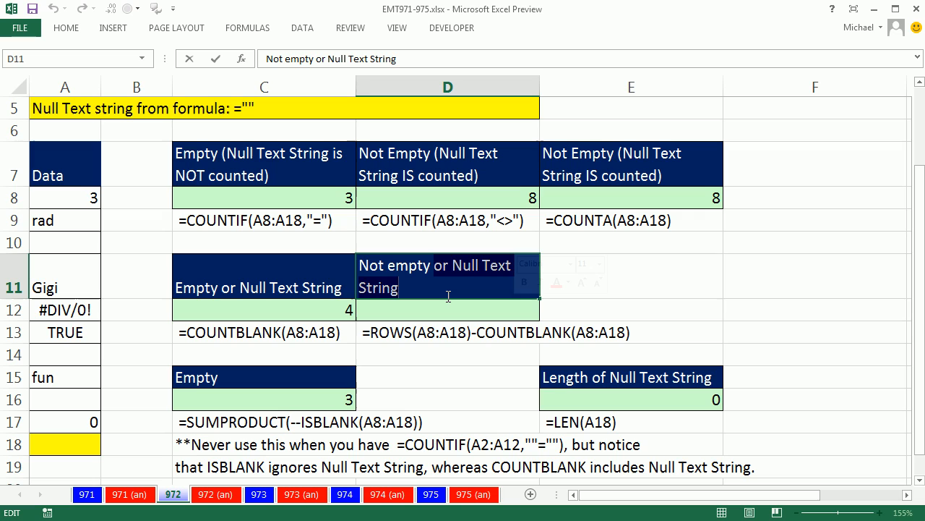
{"action": "type", "text": "Not empty ("}
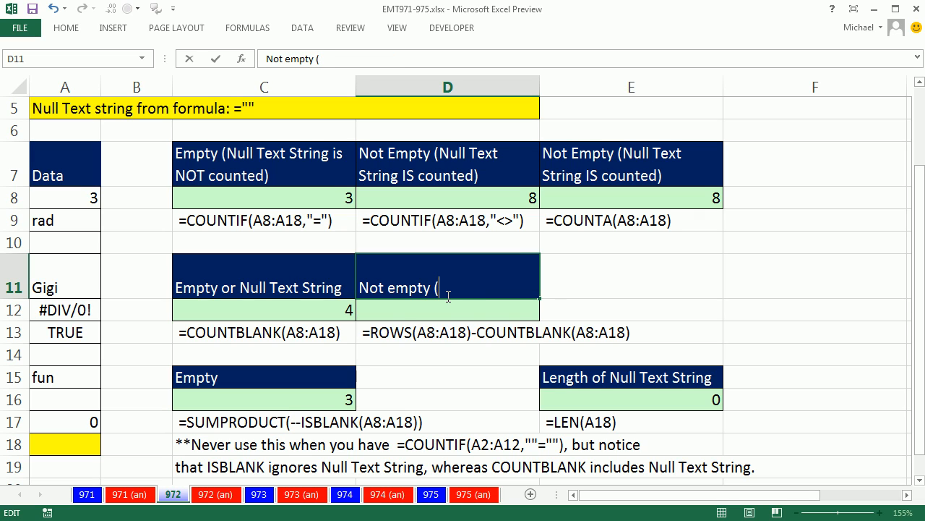
{"action": "type", "text": "don't cou"}
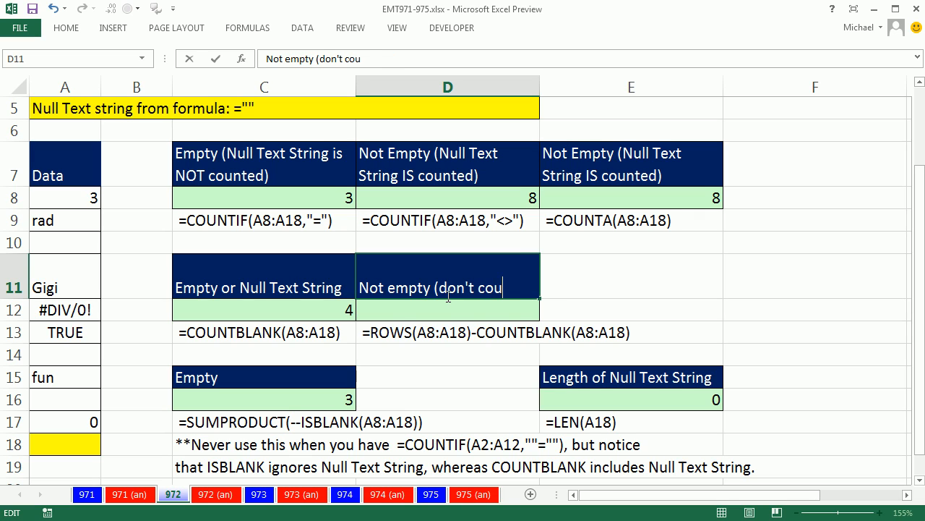
{"action": "type", "text": "Null"}
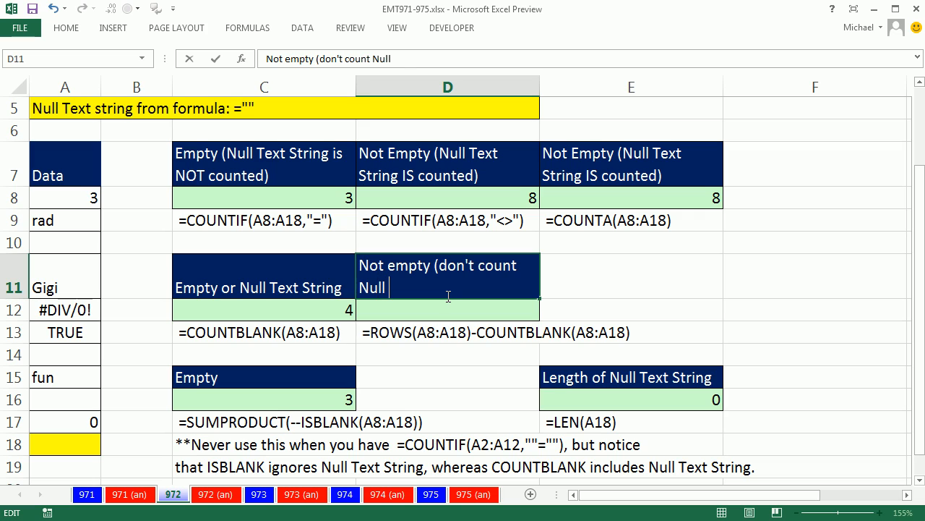
{"action": "type", "text": "Text String"}
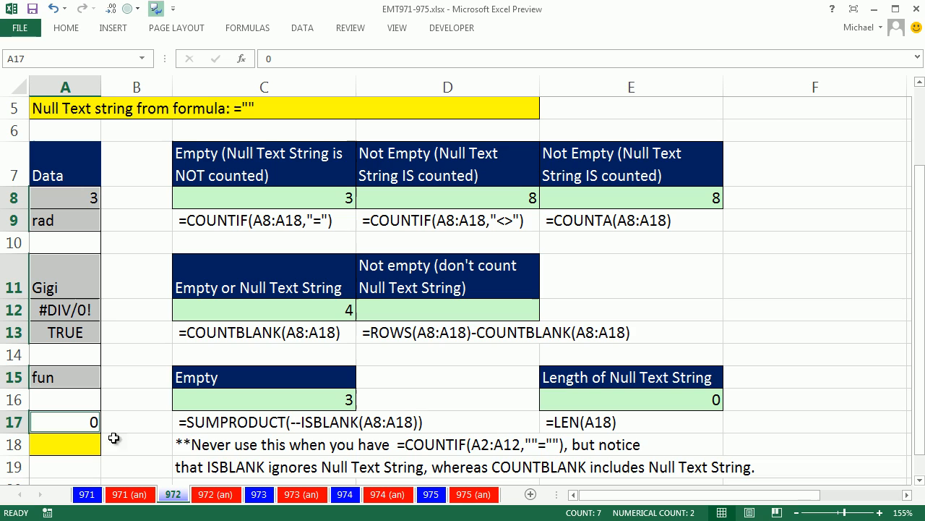
{"action": "mouse_move", "coordinate": [78, 446]}
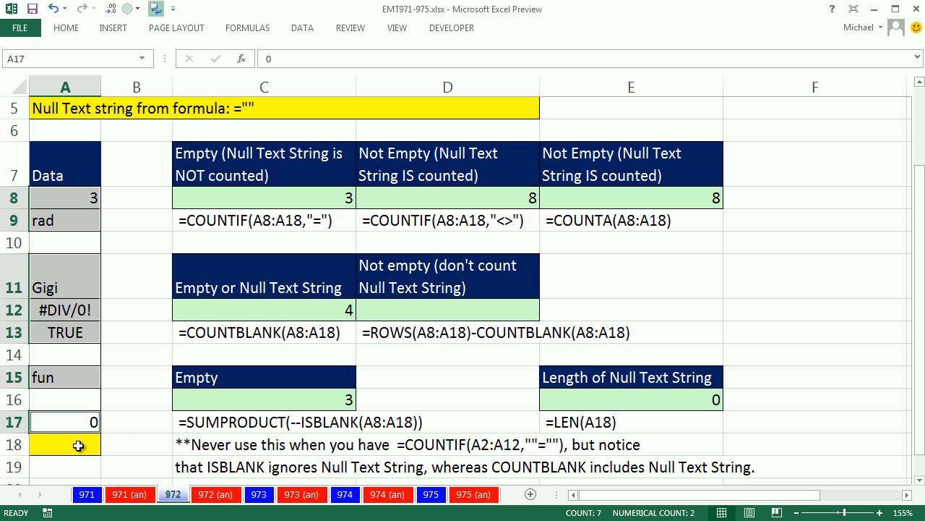
Build =ROWS(A8:A18)-COUNTBLANK(A8:A18) in D12, giving 7, and inspect empty cell A10.
{"action": "left_click", "coordinate": [446, 310]}
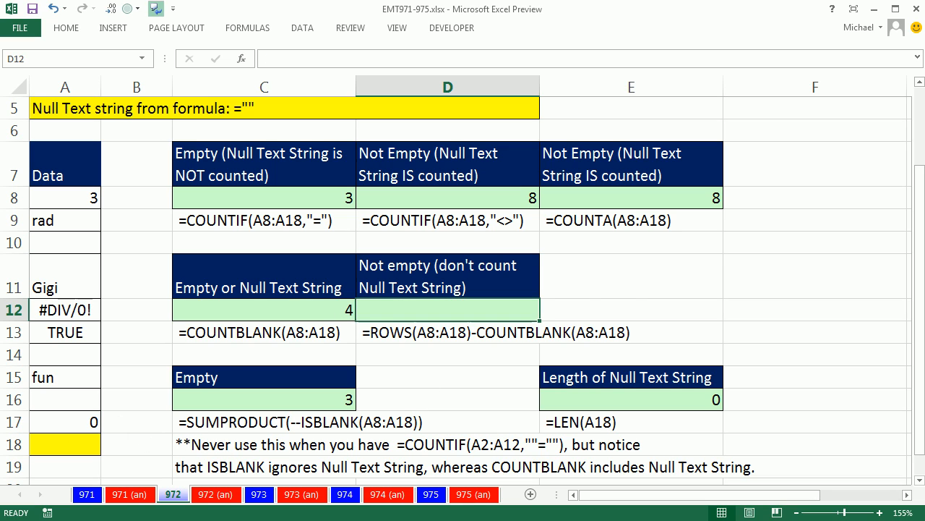
{"action": "type", "text": "=ROWS("}
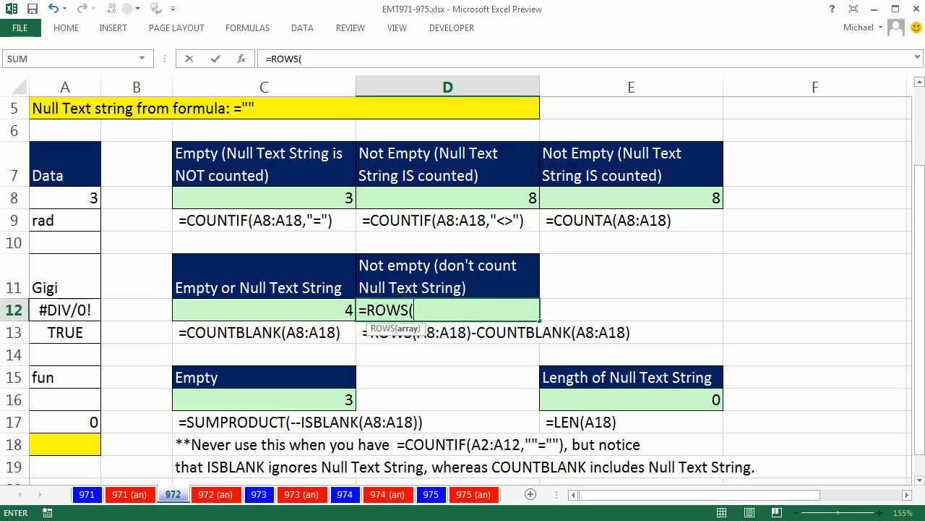
{"action": "left_click_drag", "start_coordinate": [65, 197], "coordinate": [65, 220]}
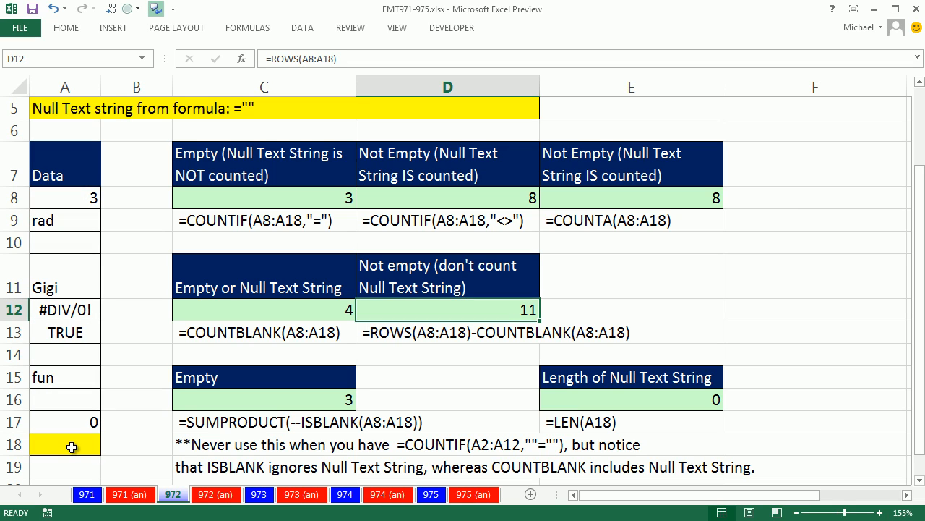
{"action": "mouse_move", "coordinate": [423, 313]}
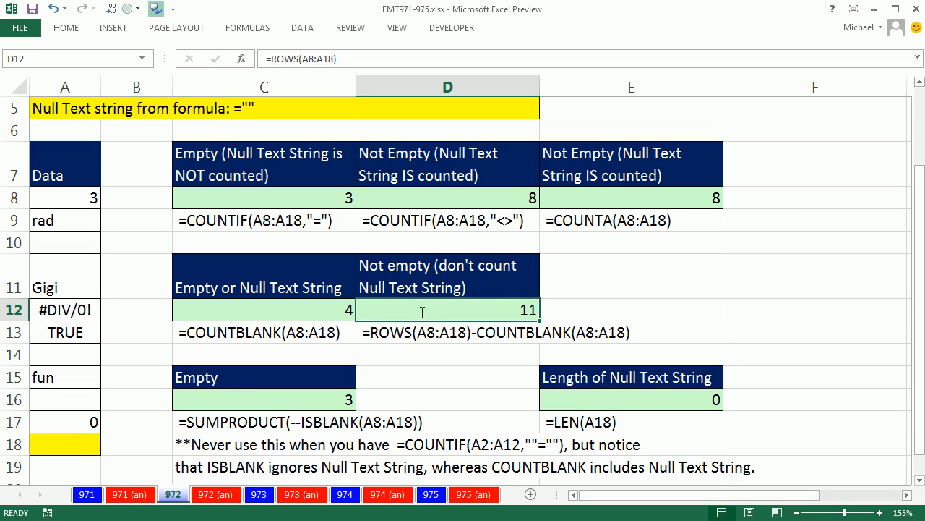
{"action": "double_click", "coordinate": [447, 309]}
{"action": "type", "text": "-"}
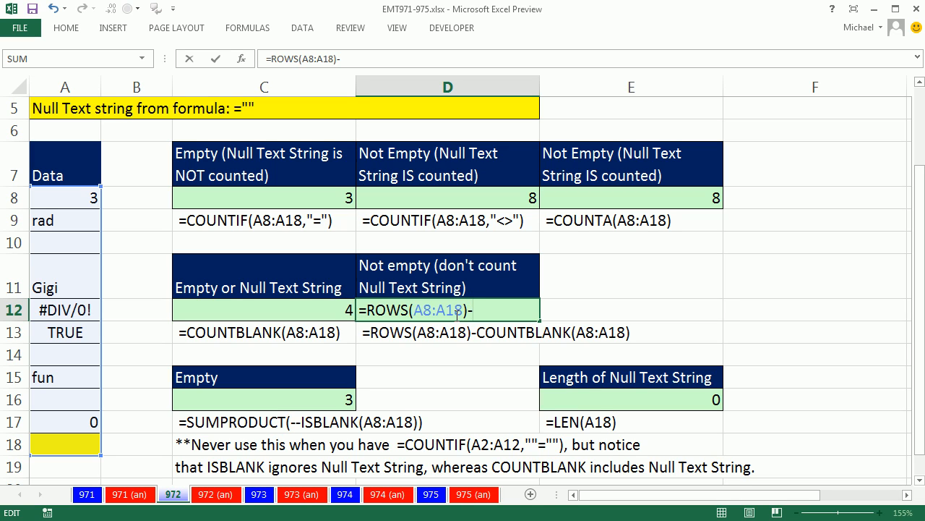
{"action": "type", "text": "count"}
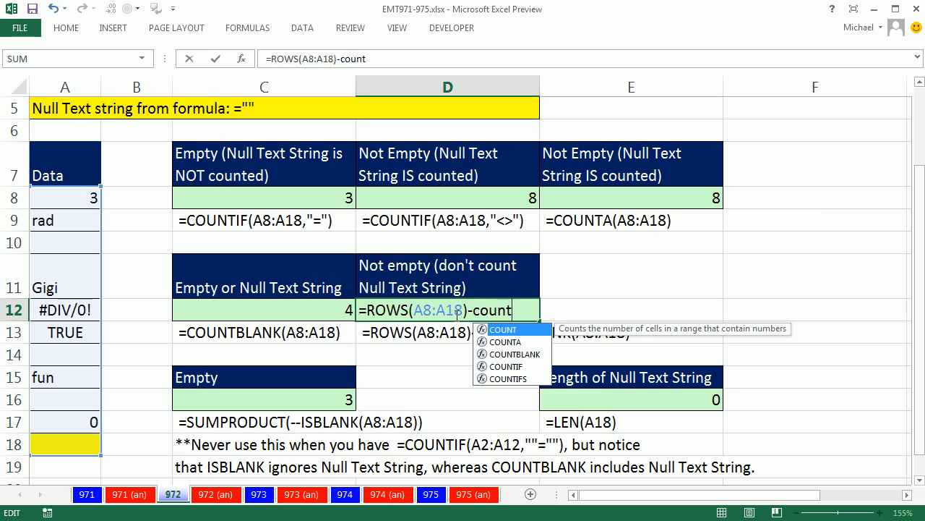
{"action": "mouse_move", "coordinate": [532, 354]}
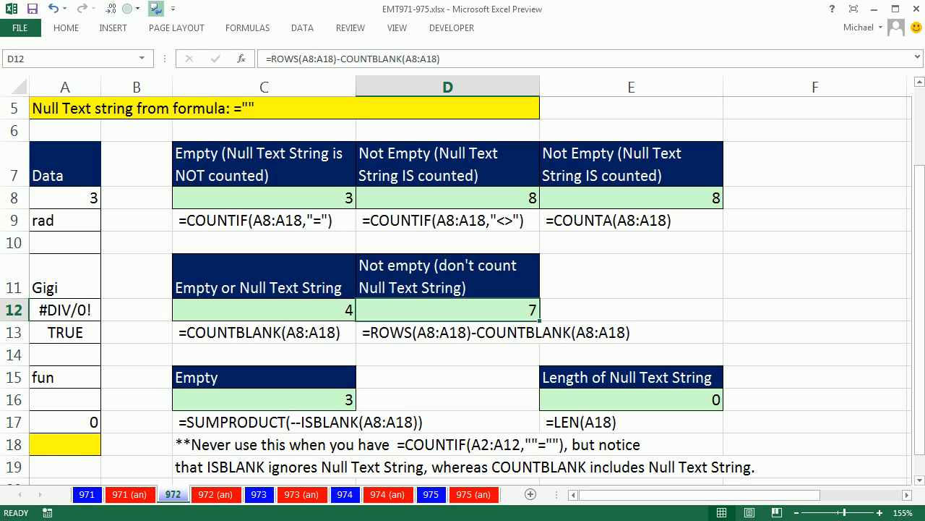
{"action": "left_click", "coordinate": [63, 243]}
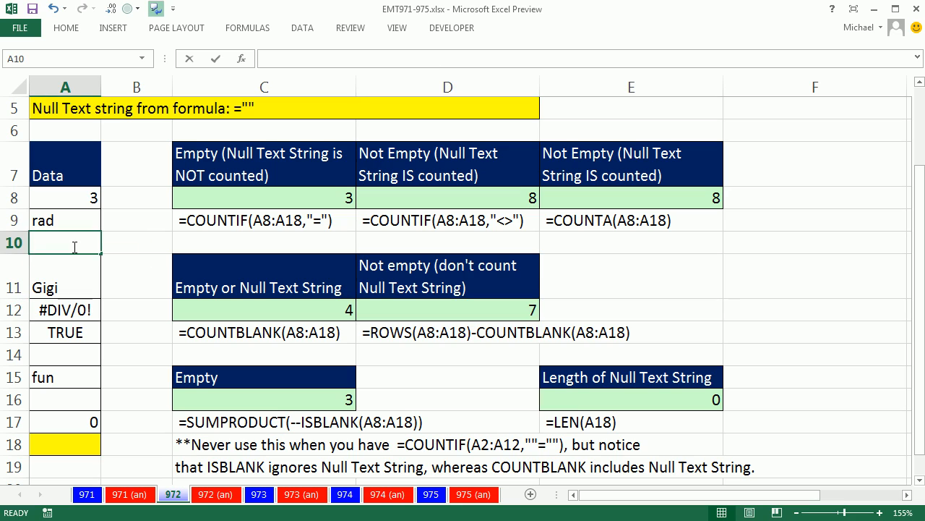